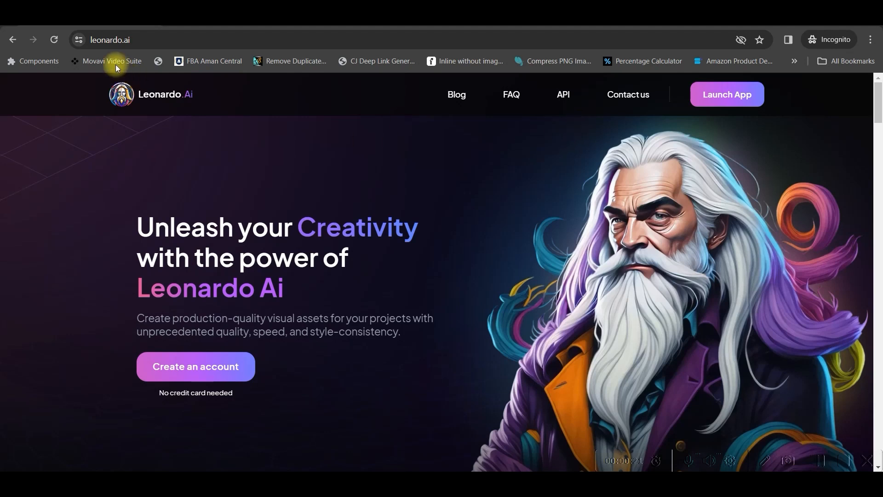
mouse_move(222, 121)
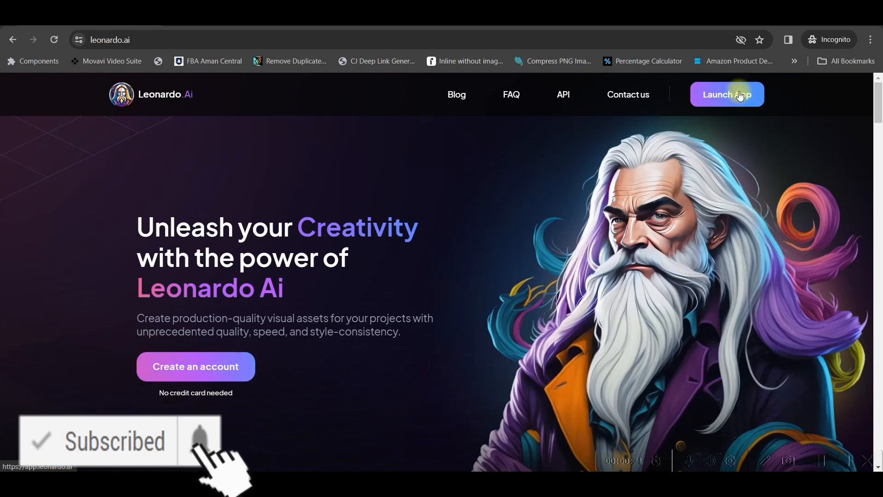
mouse_move(727, 94)
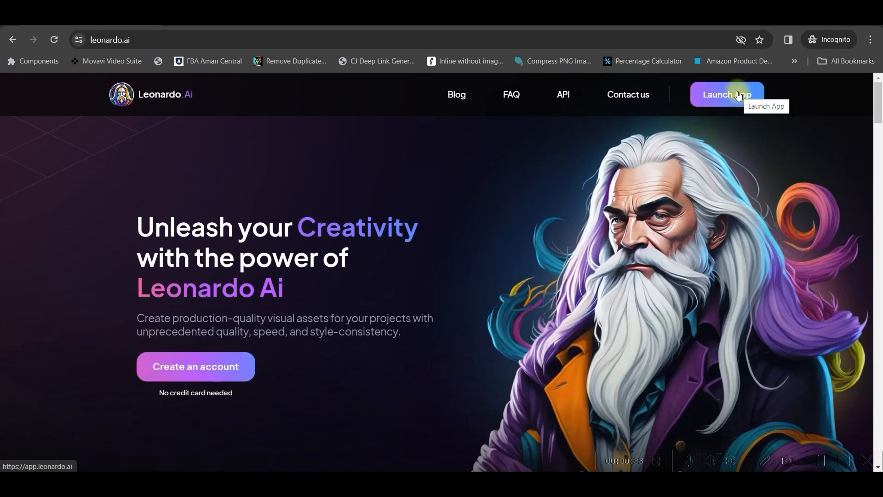
Launch the Leonardo.Ai web app to reach the home dashboard.
left_click(726, 94)
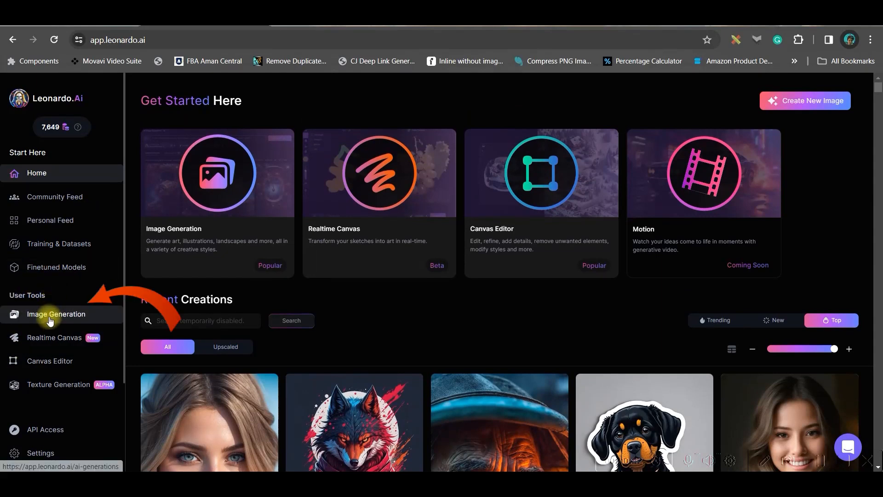
Go to Image Generation and scroll through the earlier princess and castle generations.
left_click(55, 314)
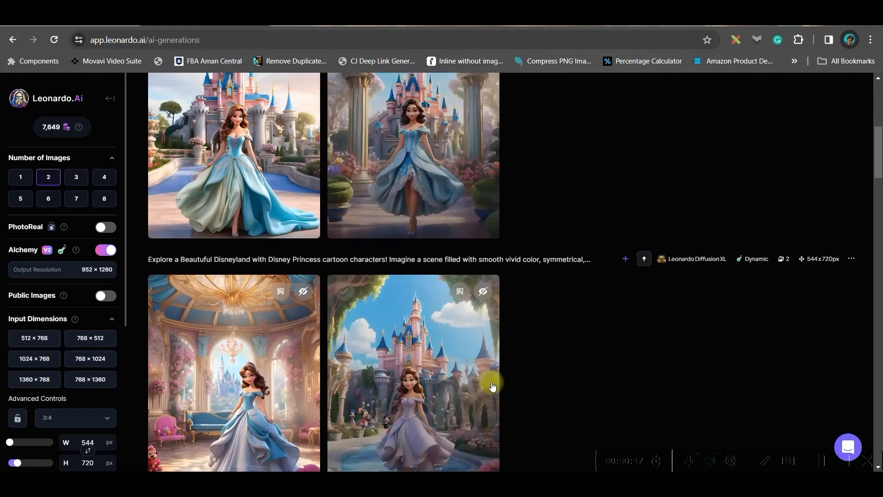
scroll("down", 3)
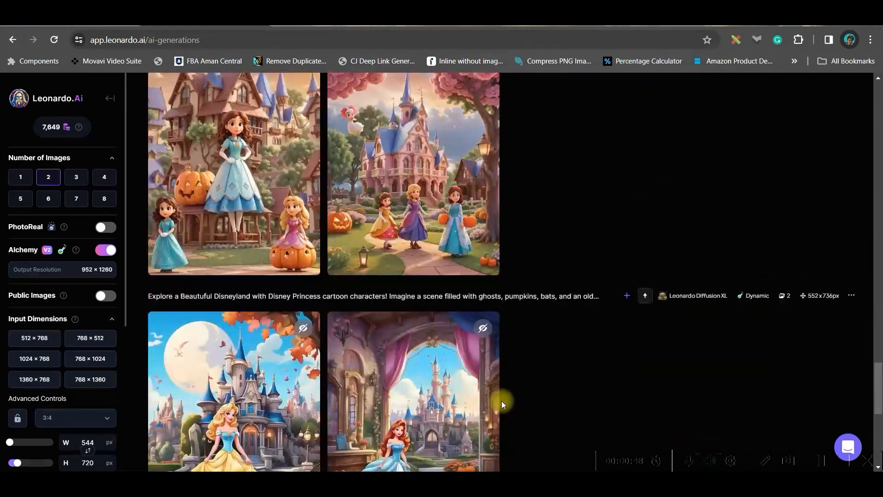
scroll("down", 3)
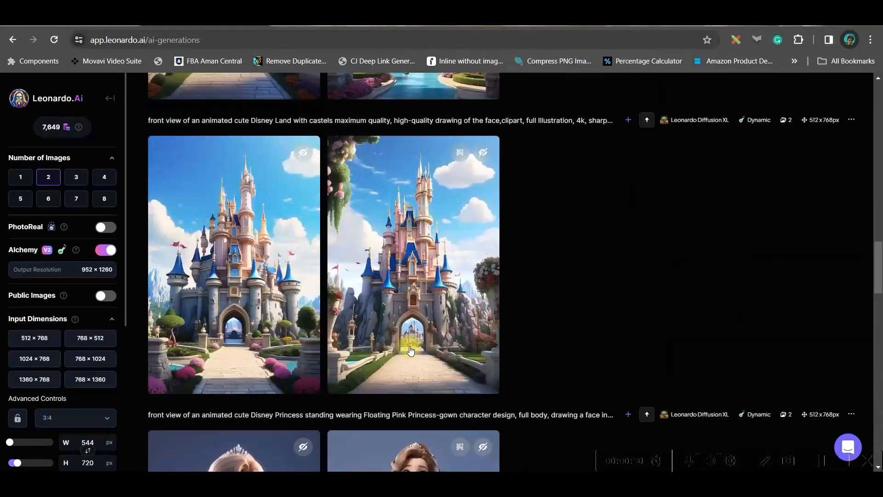
scroll("down", 3)
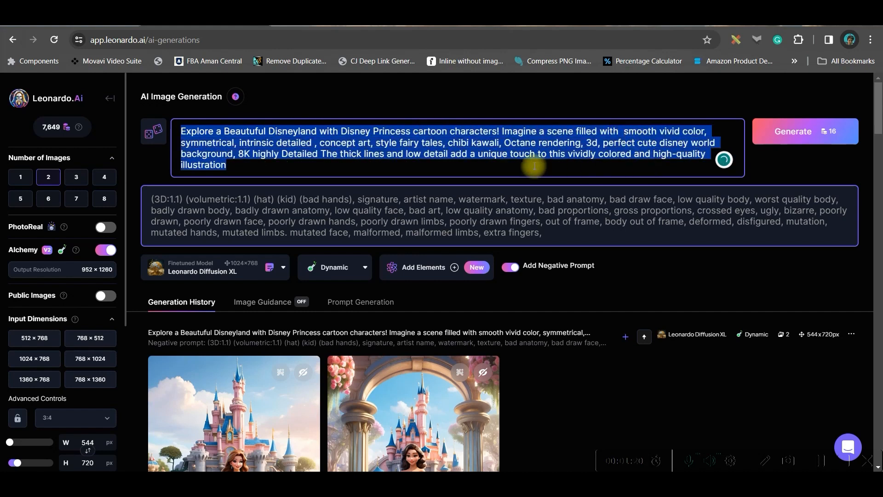
right_click(245, 131)
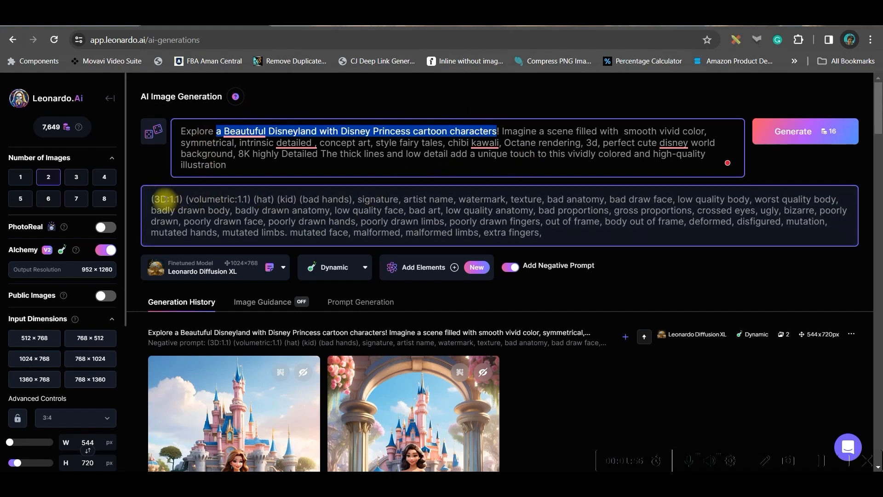
mouse_move(549, 277)
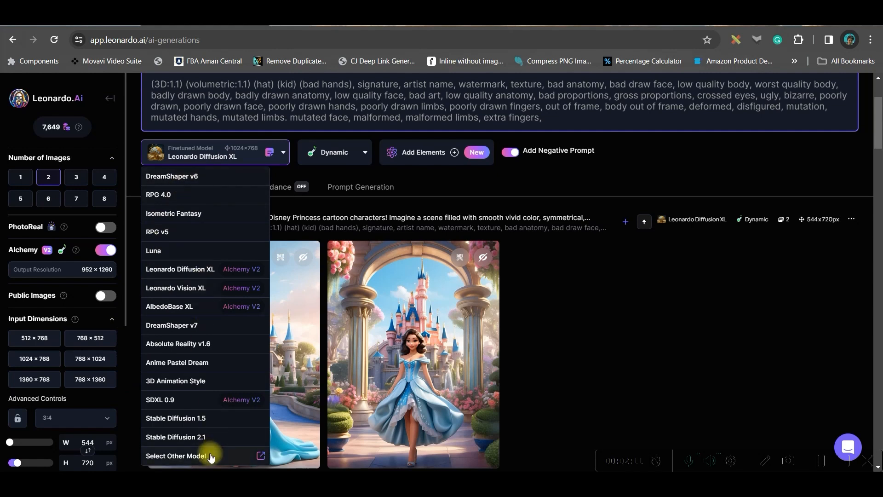
mouse_move(180, 226)
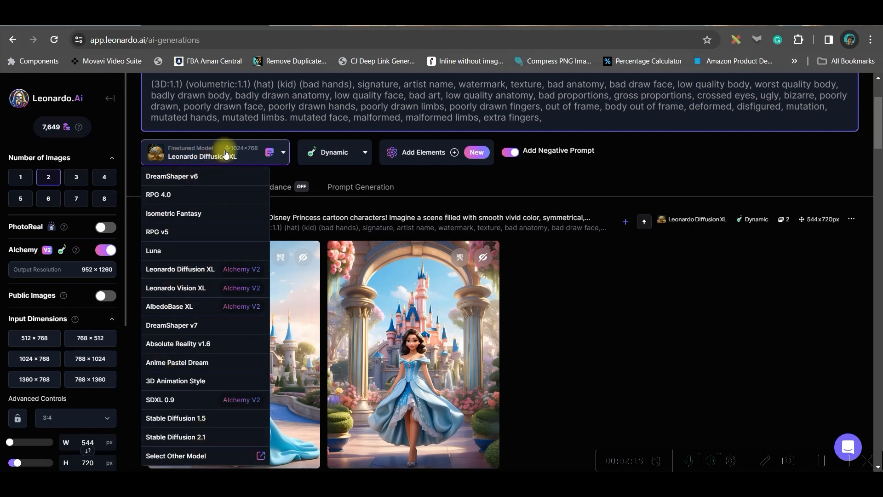
left_click(225, 152)
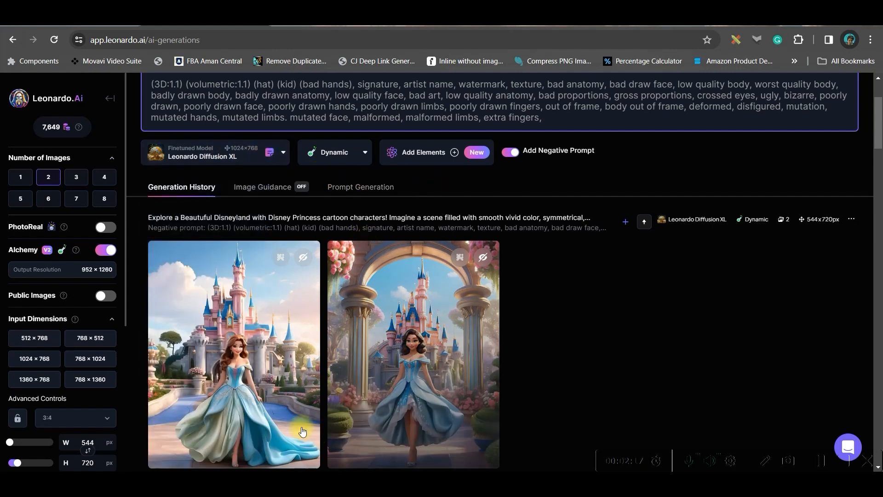
left_click(104, 177)
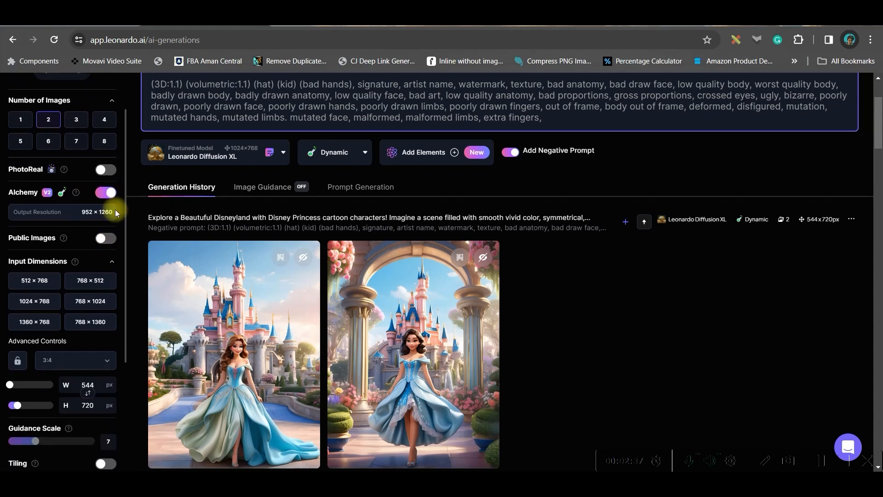
left_click(73, 245)
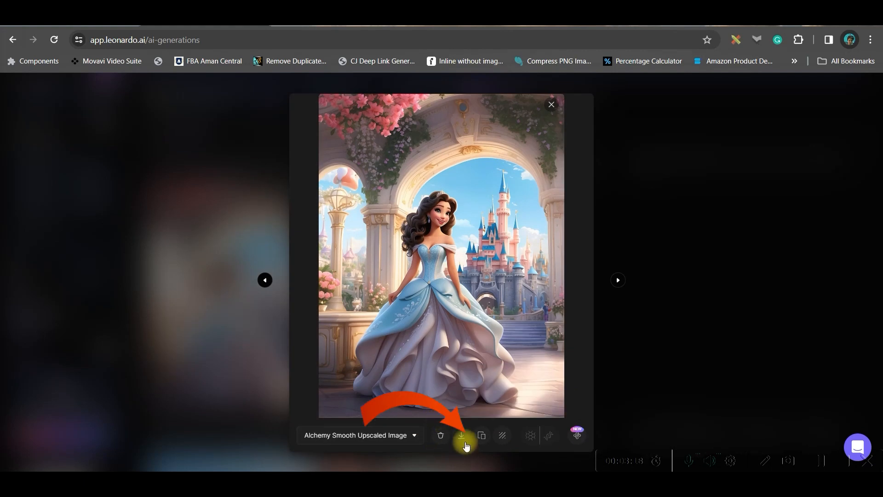
mouse_move(461, 435)
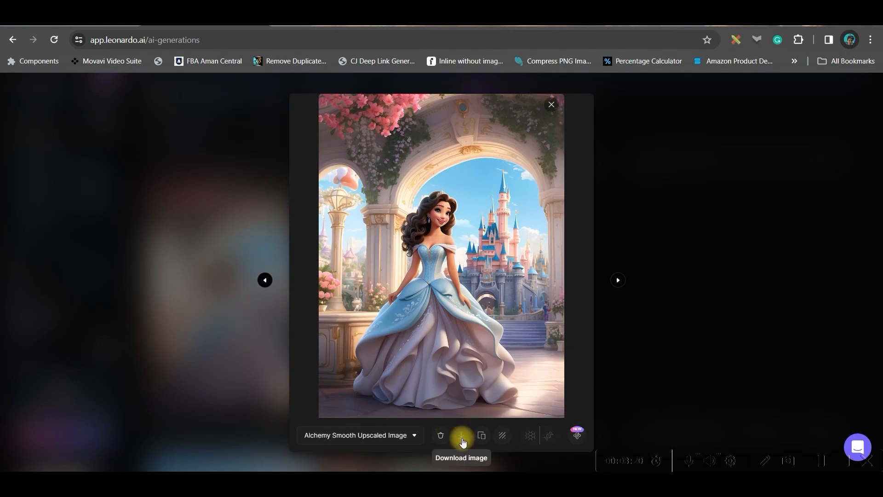
Download the upscaled princess-under-an-archway image.
left_click(460, 435)
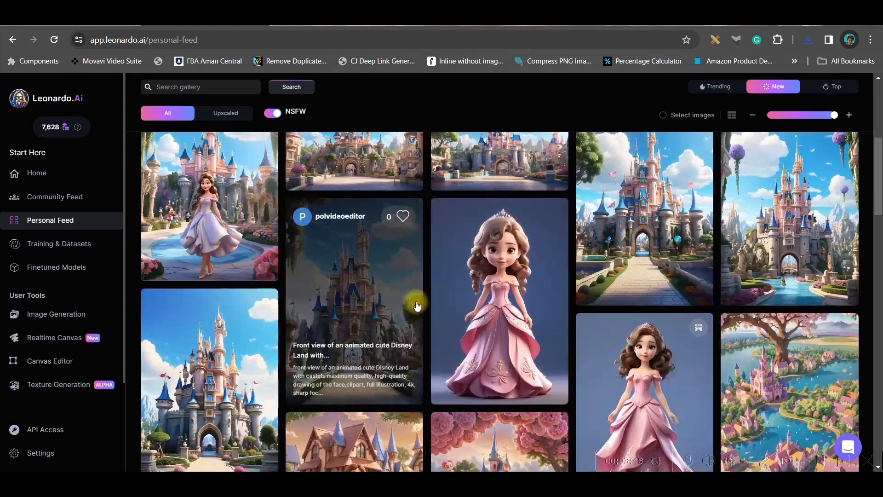
Browse the coloring-page images in Personal Feed and remix one to reuse its prompt and settings.
left_click(353, 301)
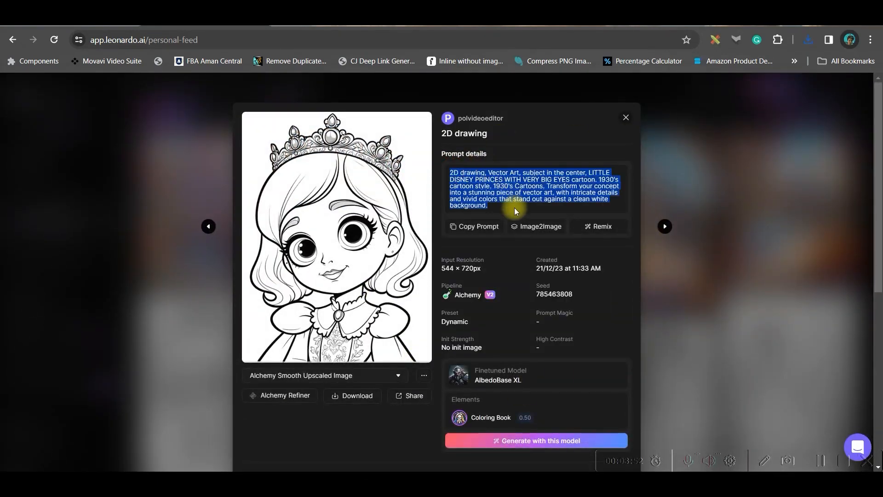
left_click(626, 117)
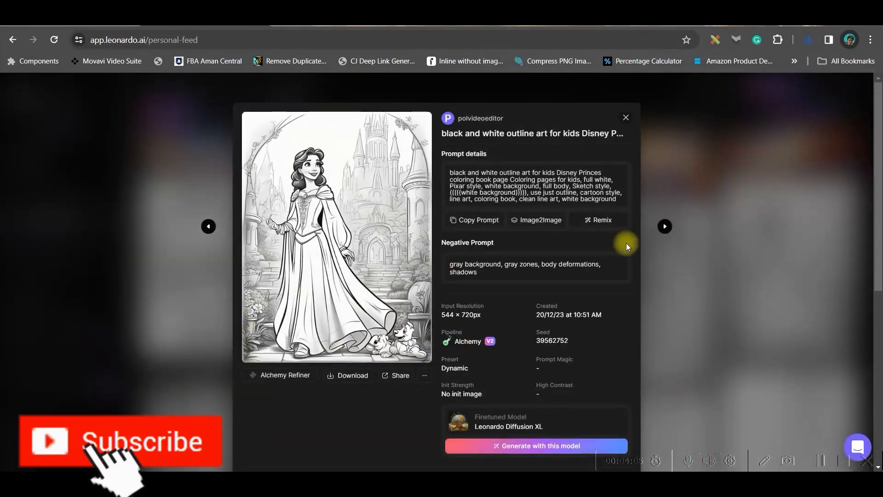
left_click(625, 116)
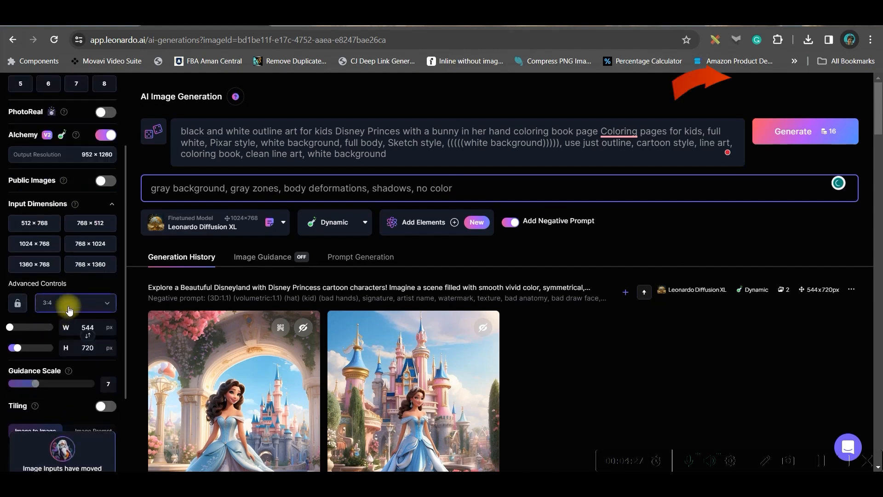
Generate the princess-with-bunny coloring pages and view a result full size.
left_click(805, 132)
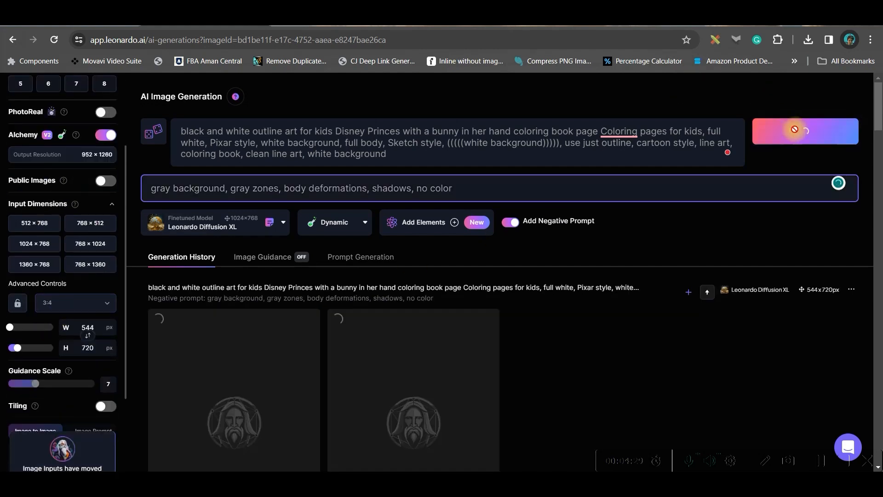
left_click(233, 395)
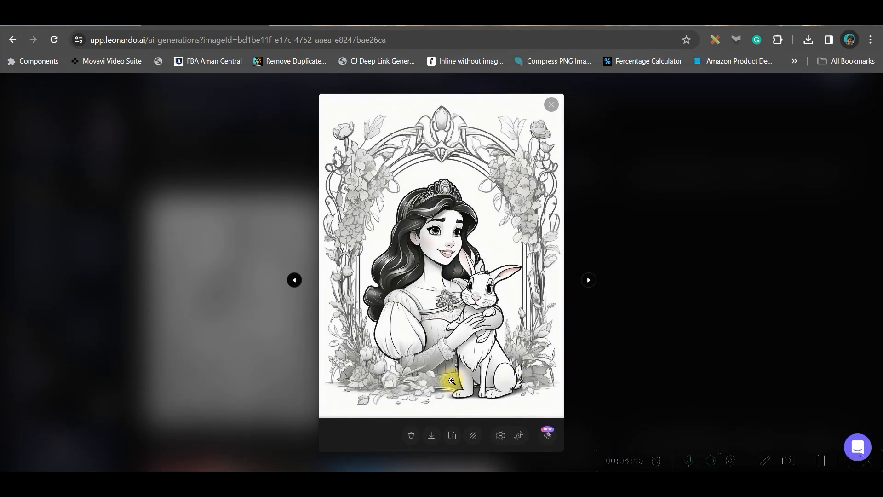
mouse_move(487, 155)
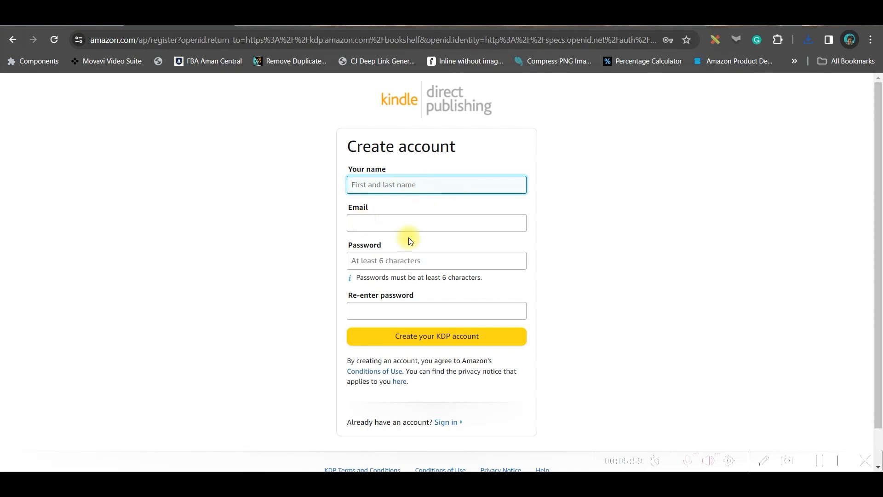
mouse_move(418, 343)
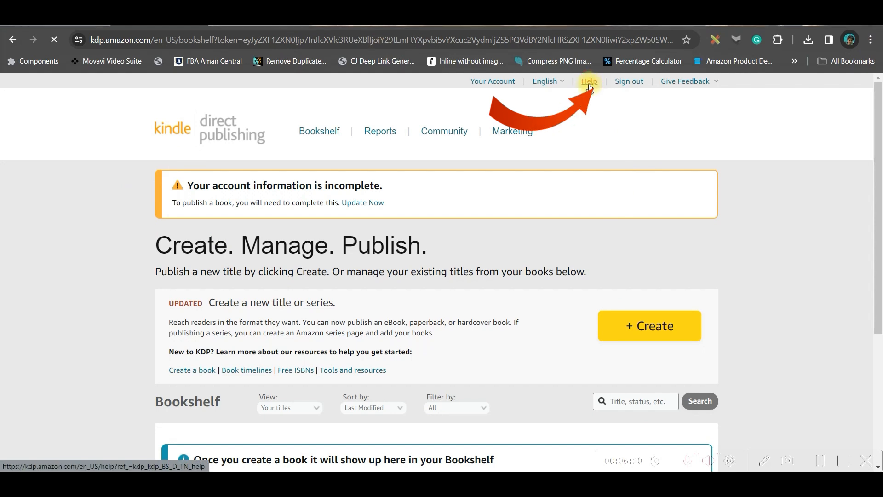
Reach the print cover calculator via Help > Format Your Paperback and choose the paperback binding.
left_click(587, 81)
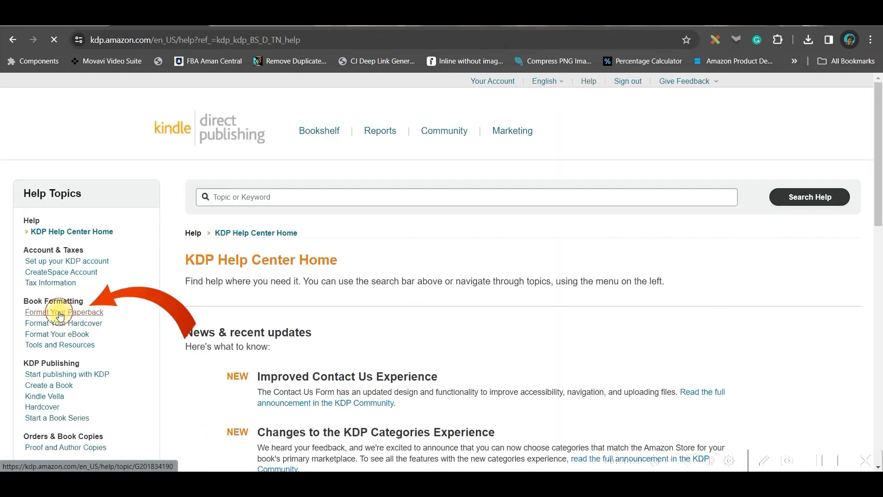
left_click(60, 312)
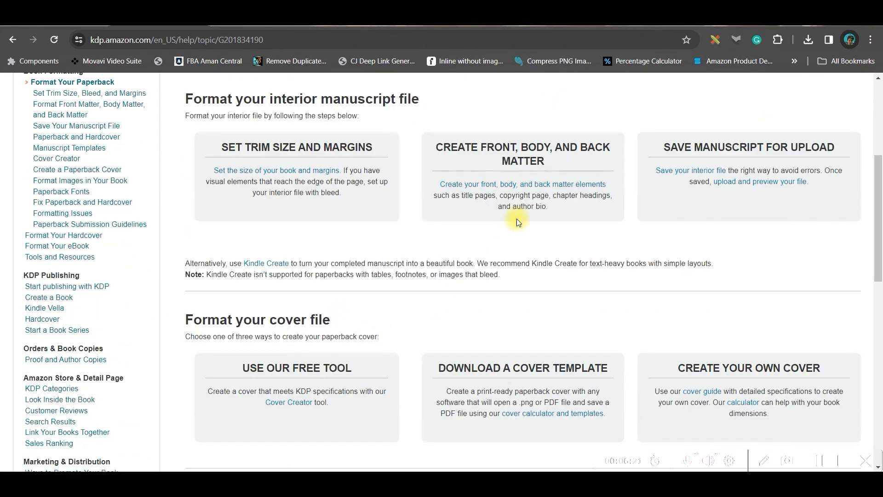
left_click(533, 413)
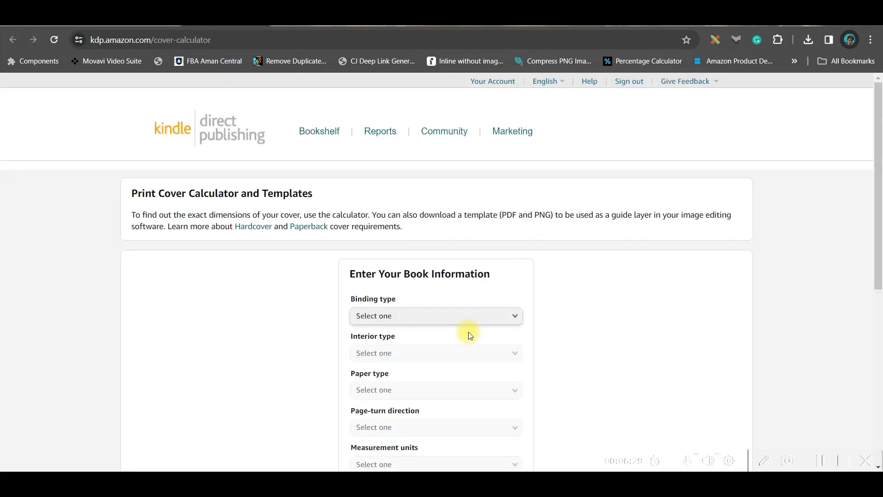
left_click(435, 316)
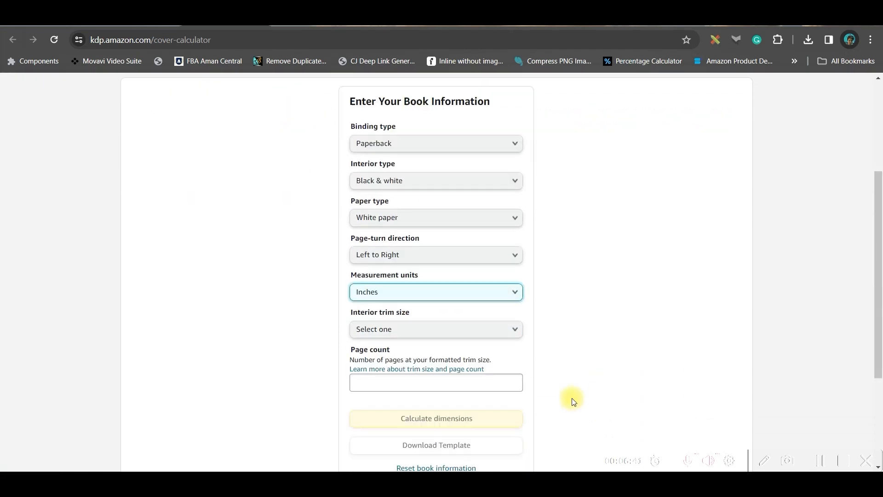
Calculate cover dimensions for a custom 8.5 × 11 in trim with 24 pages.
left_click(435, 329)
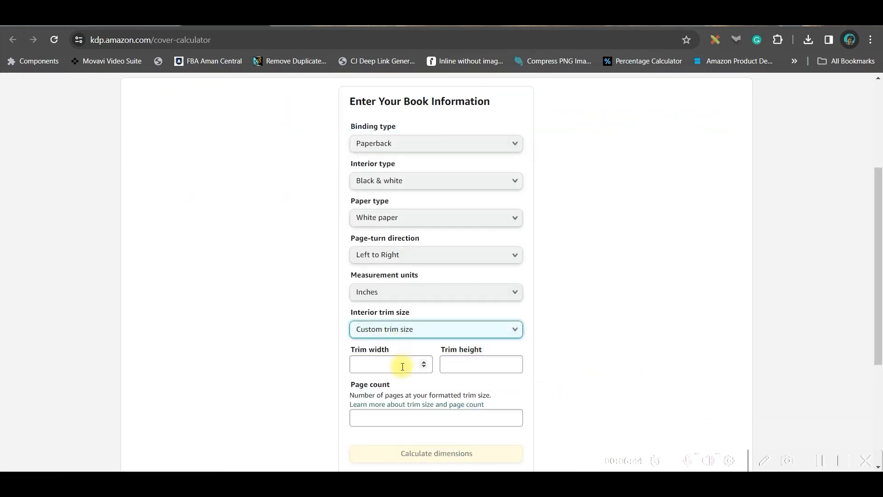
type("8.")
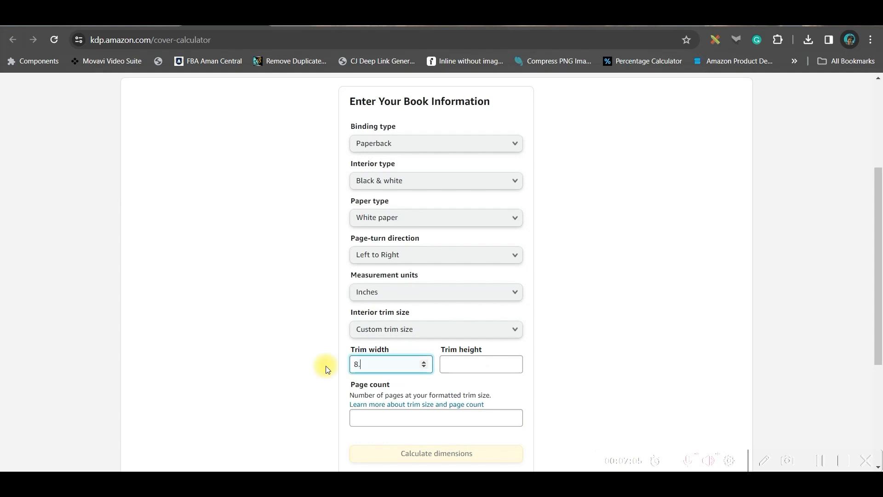
left_click(480, 363)
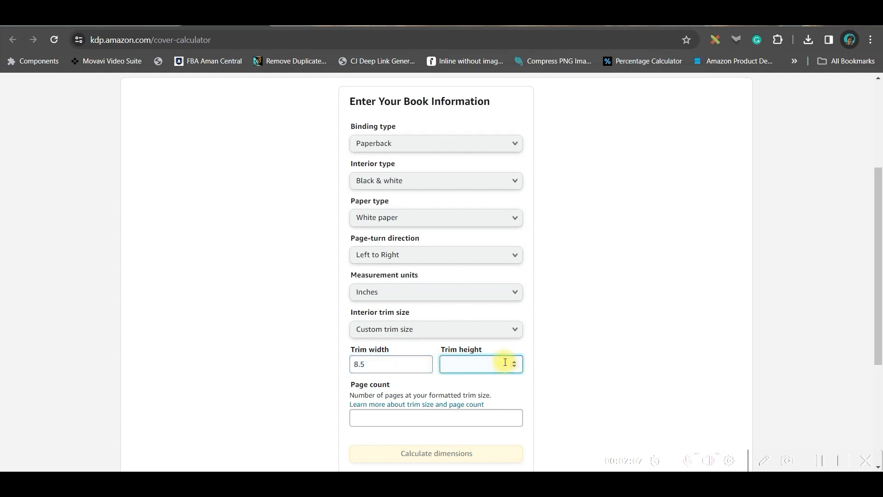
type("11")
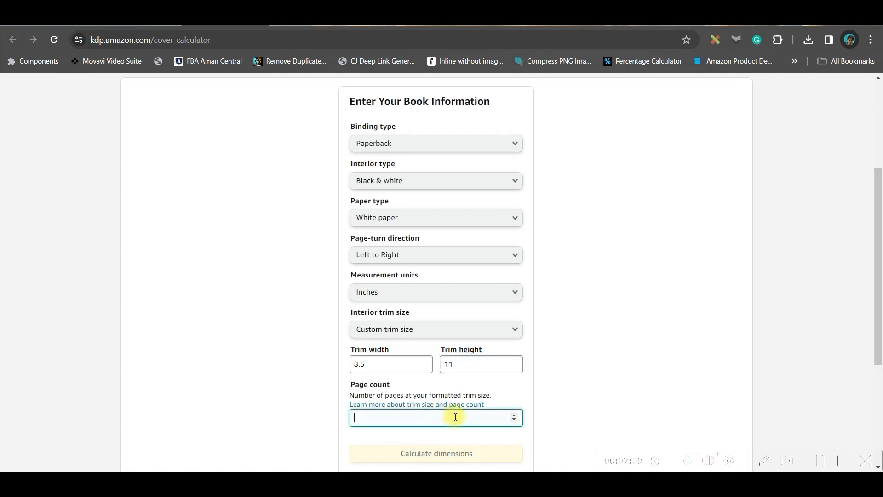
type("24")
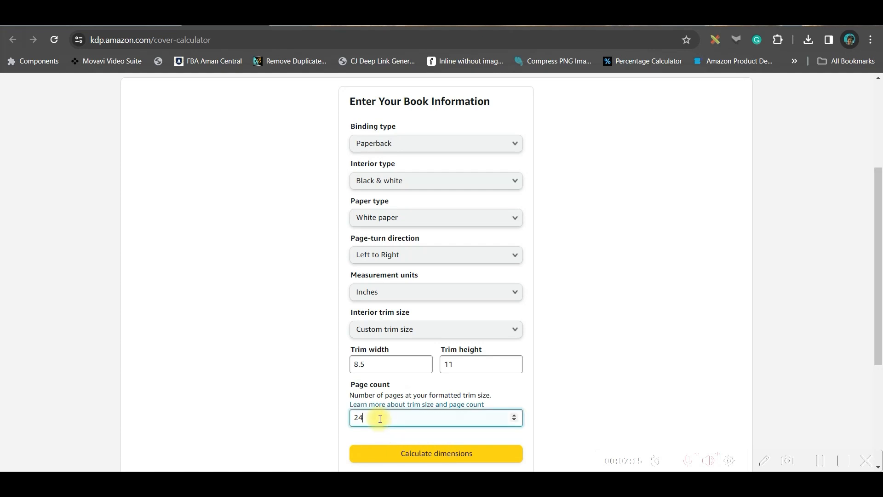
left_click(435, 453)
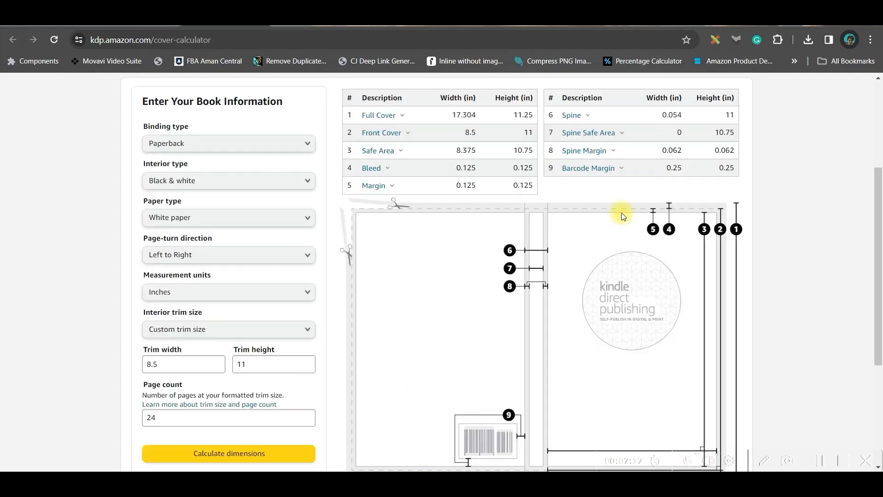
Download the resulting KDP cover template.
scroll("down", 3)
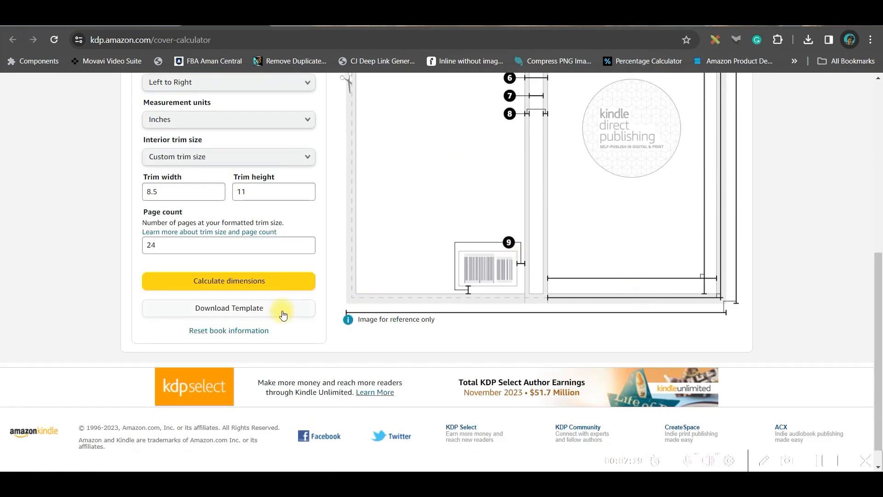
left_click(229, 307)
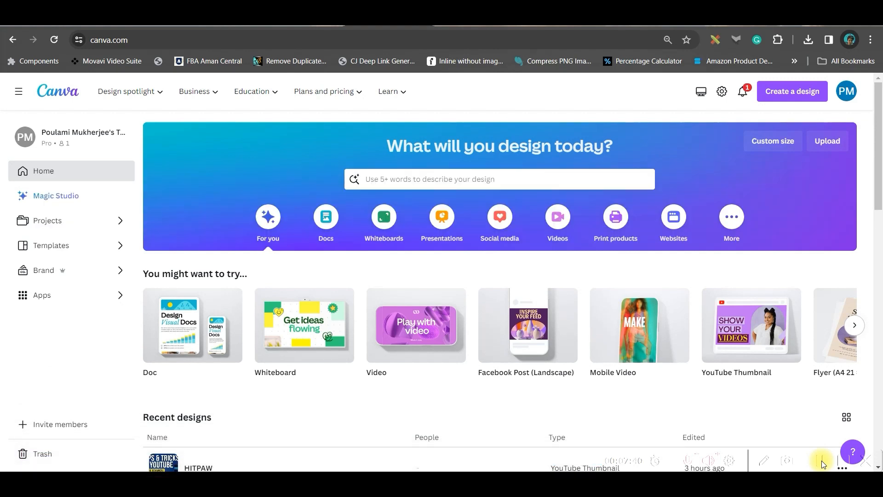
Bring up the custom size fields for a new Canva design.
left_click(771, 140)
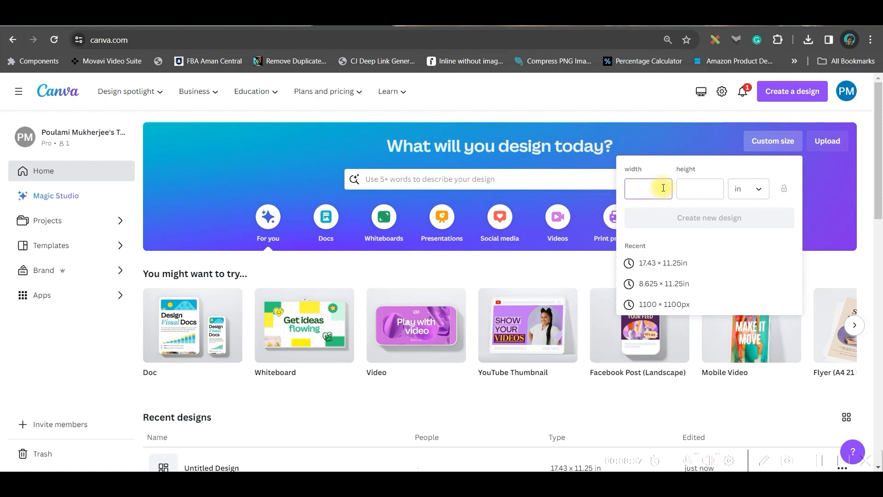
Create a new 17.43 × 11.25 in design and start uploading a file.
type("17.43")
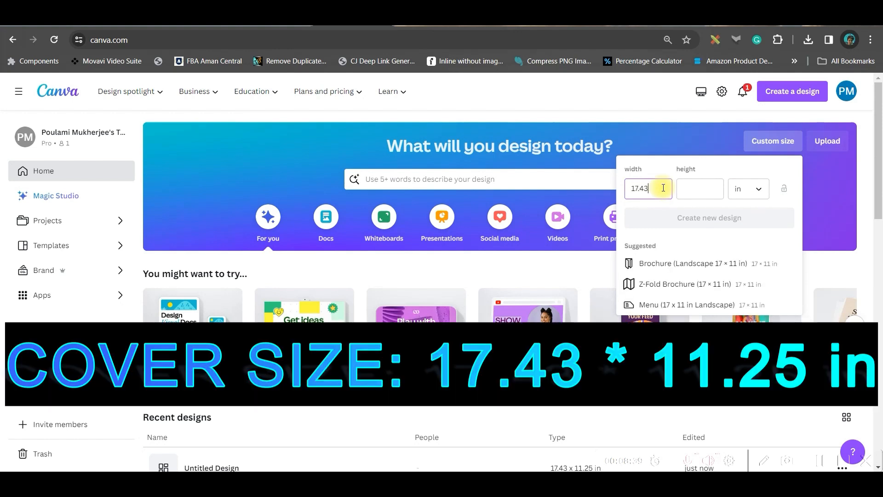
left_click(699, 188)
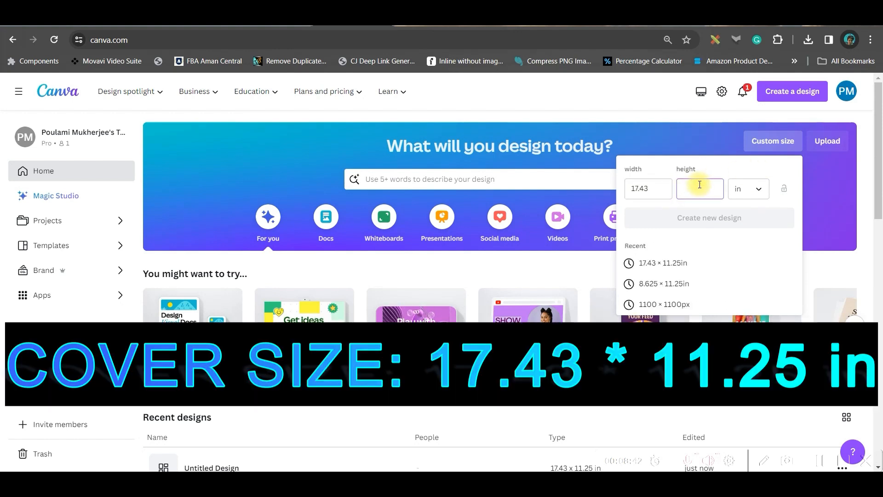
type("11.25")
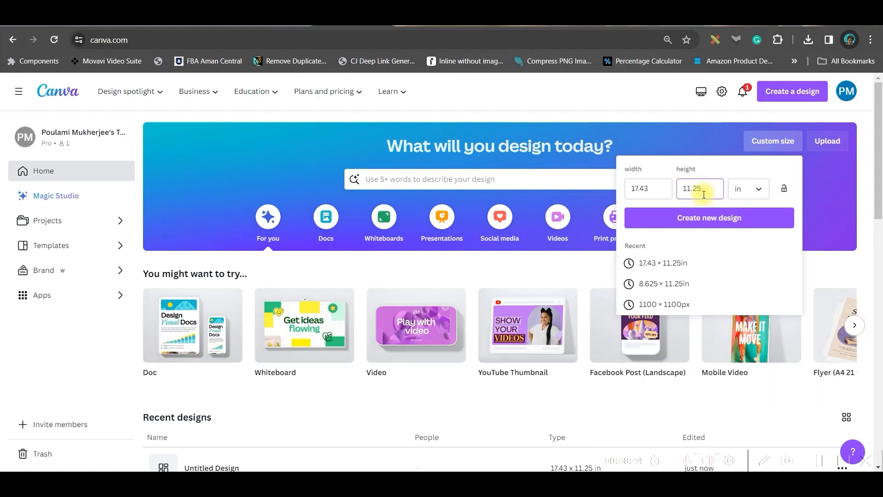
left_click(709, 220)
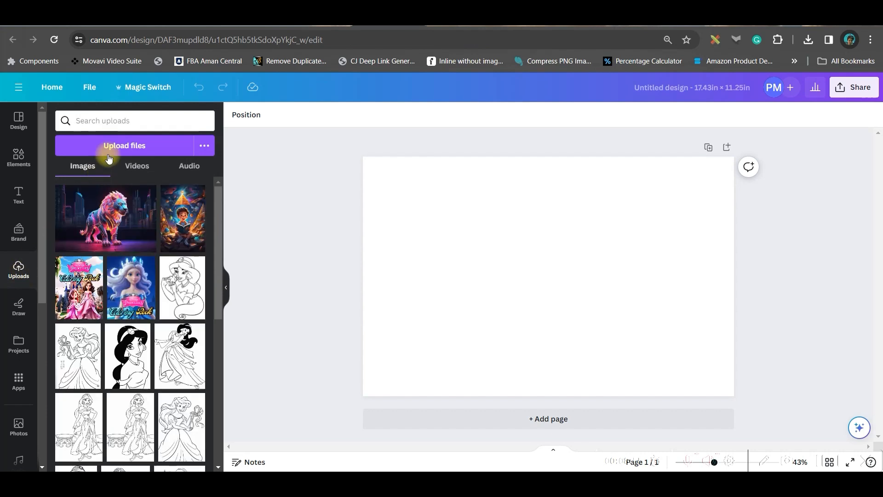
left_click(124, 146)
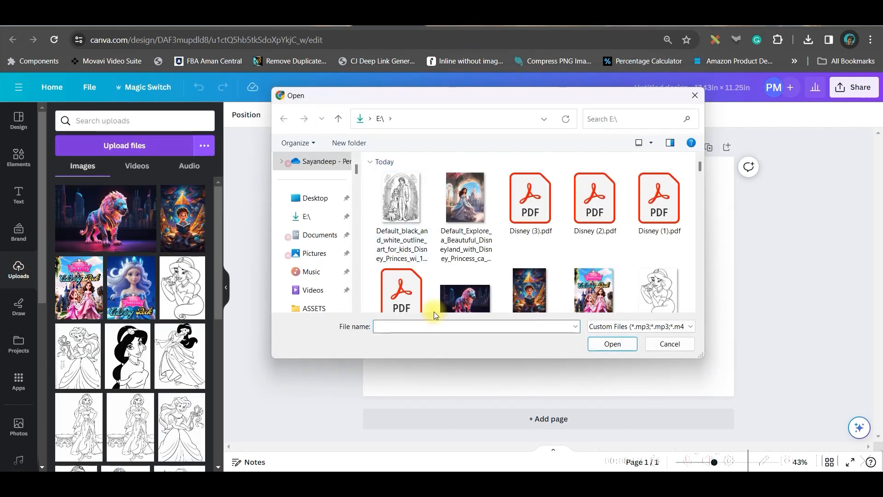
mouse_move(311, 271)
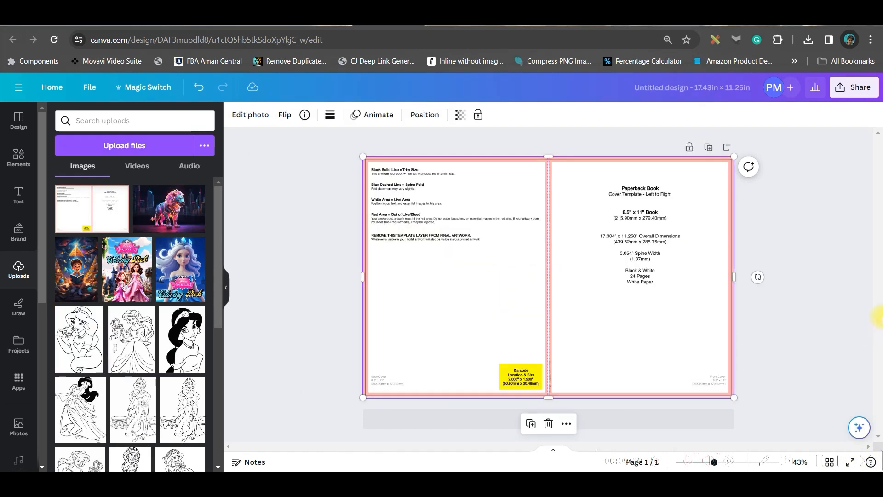
Add a square from Elements and size it to cover the back half of the cover.
left_click(18, 154)
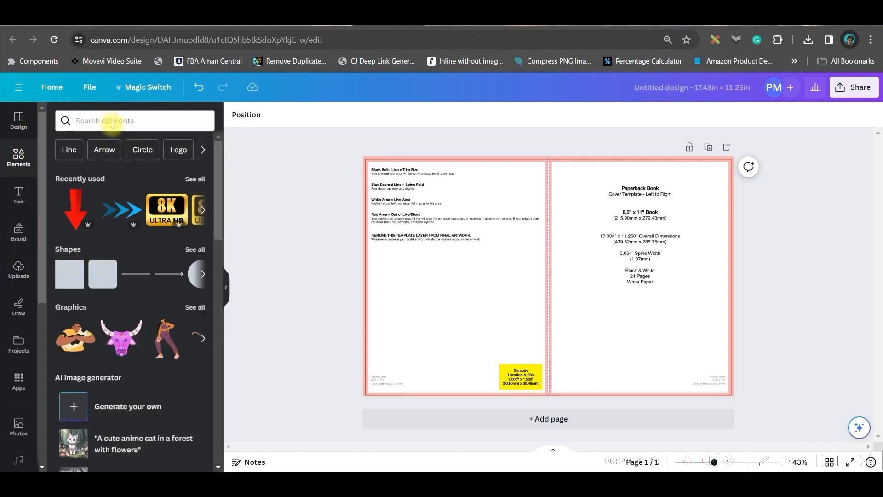
type("sh")
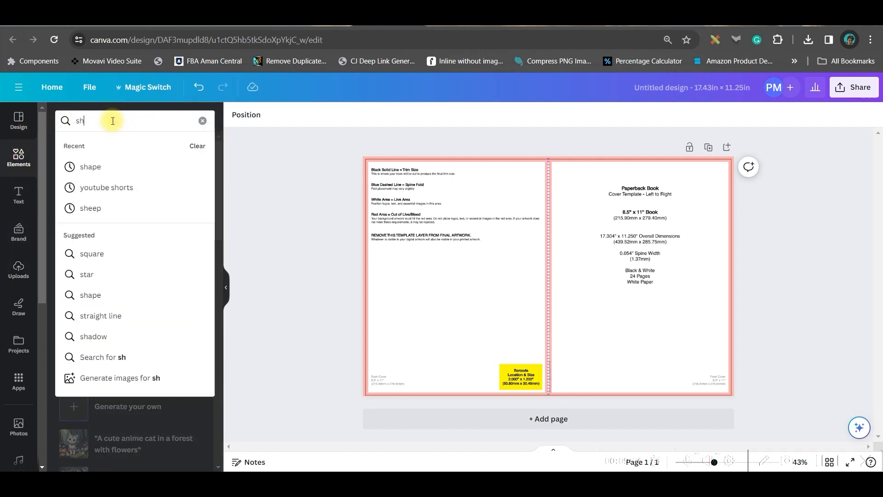
left_click(90, 167)
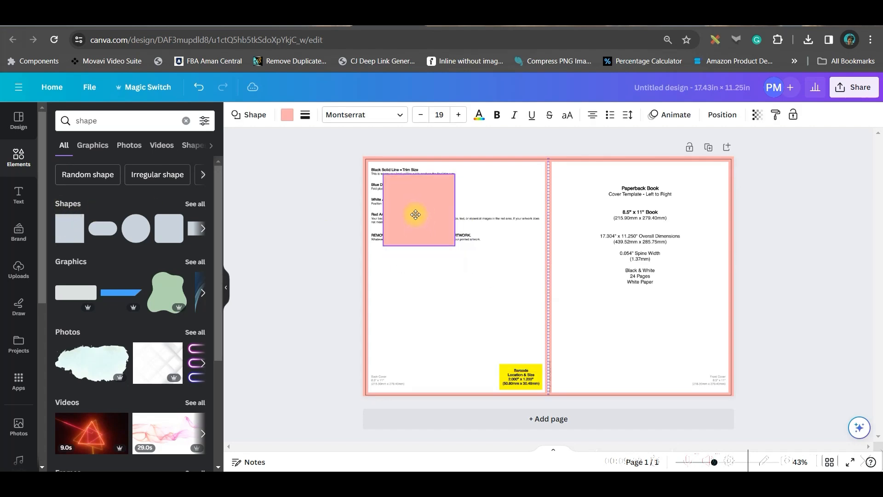
left_click_drag(415, 214, 400, 201)
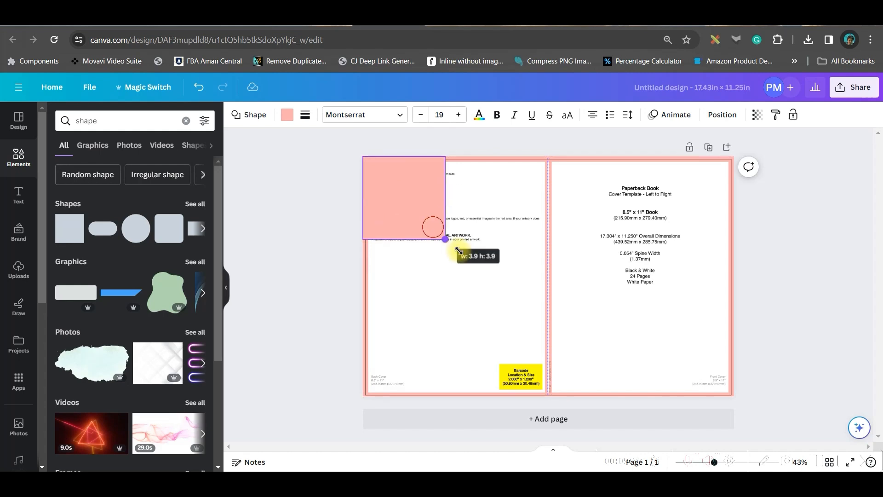
left_click_drag(445, 240, 545, 393)
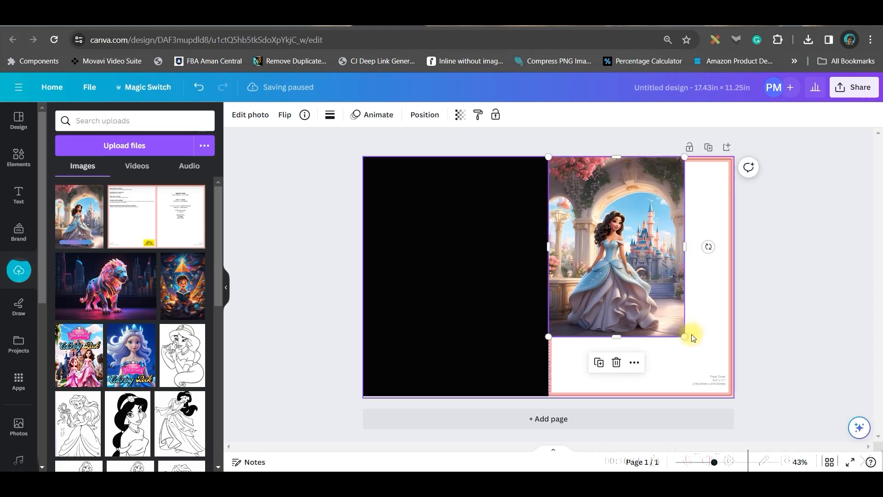
Enlarge the princess image to fill the front cover.
left_click_drag(683, 337, 729, 396)
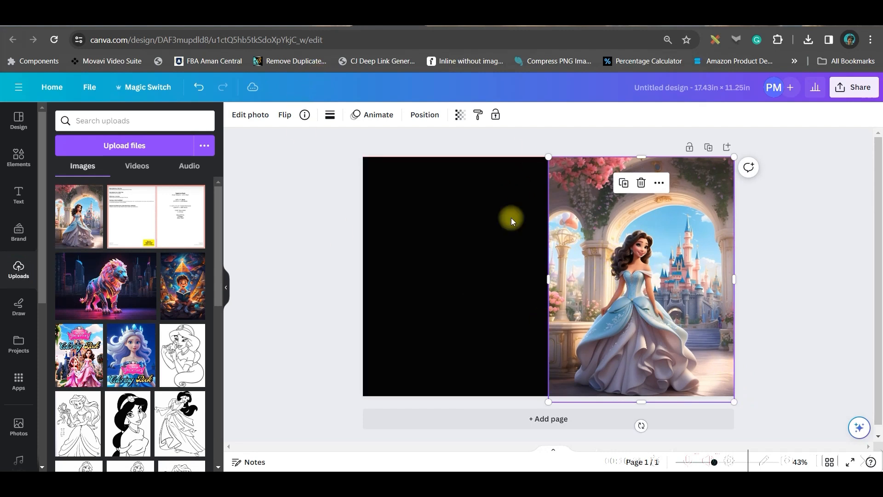
left_click(249, 114)
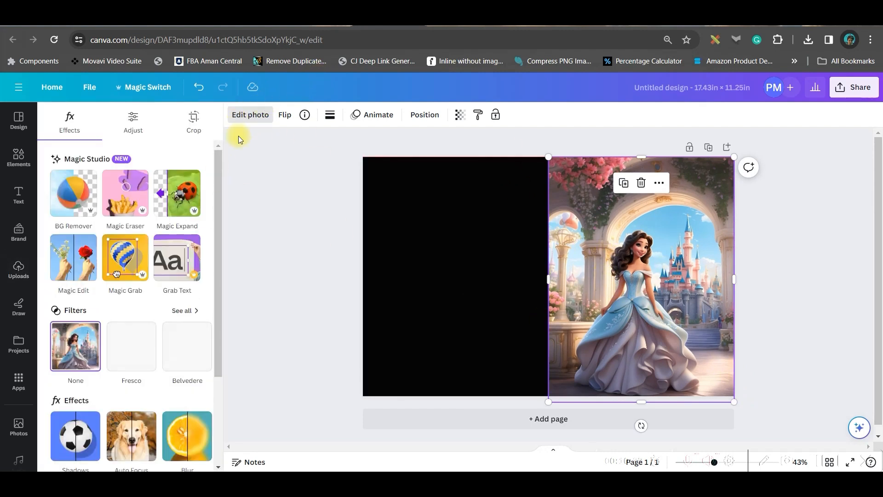
Apply the Chroma filter to the front-cover princess image.
left_click(181, 310)
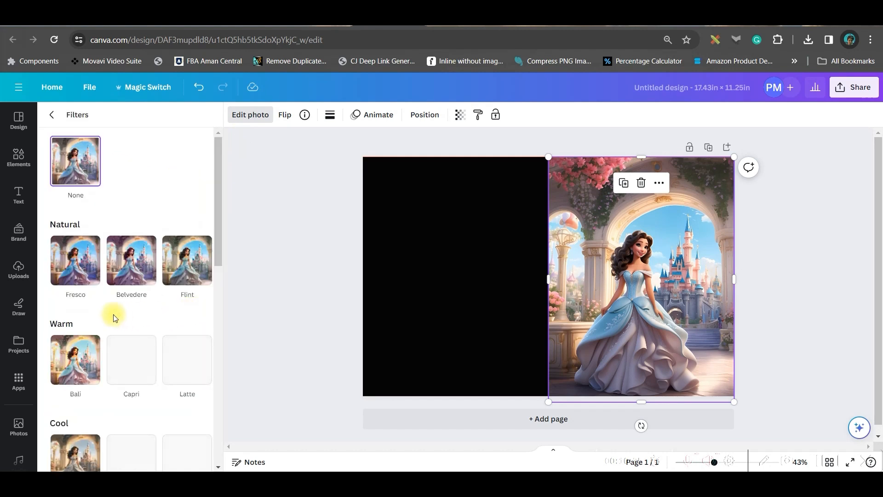
scroll("down", 3)
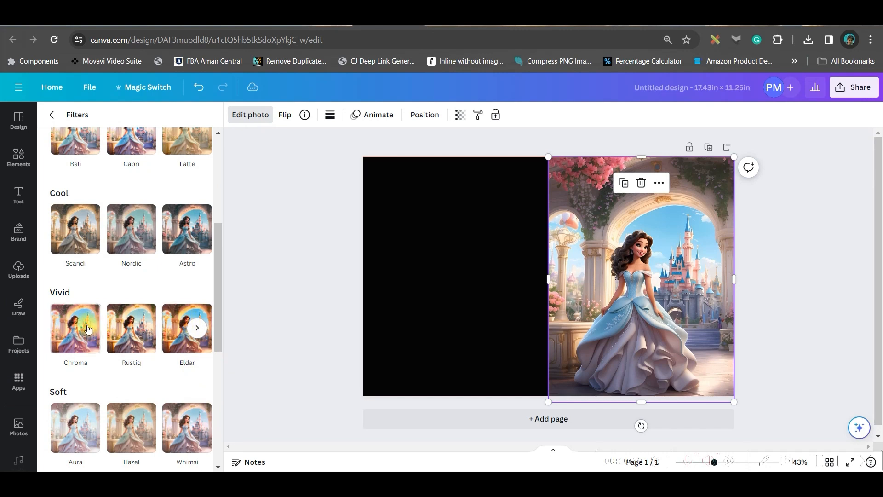
left_click(74, 329)
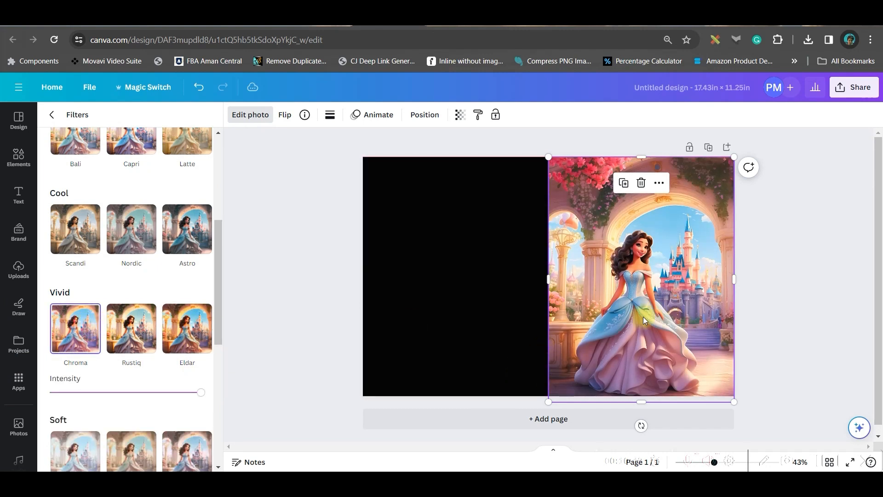
Adjust the image to Temperature -22 and Tint 11, then return to Uploads.
left_click(133, 121)
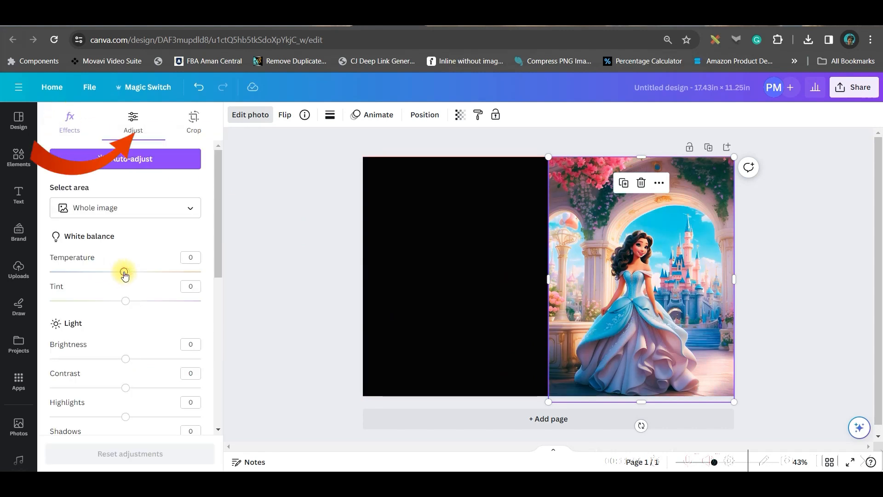
left_click_drag(124, 272, 108, 272)
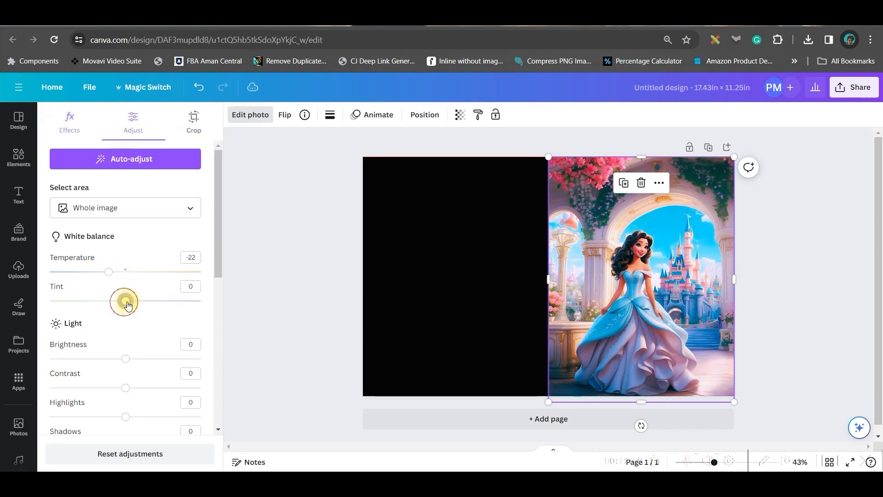
left_click_drag(109, 300, 133, 300)
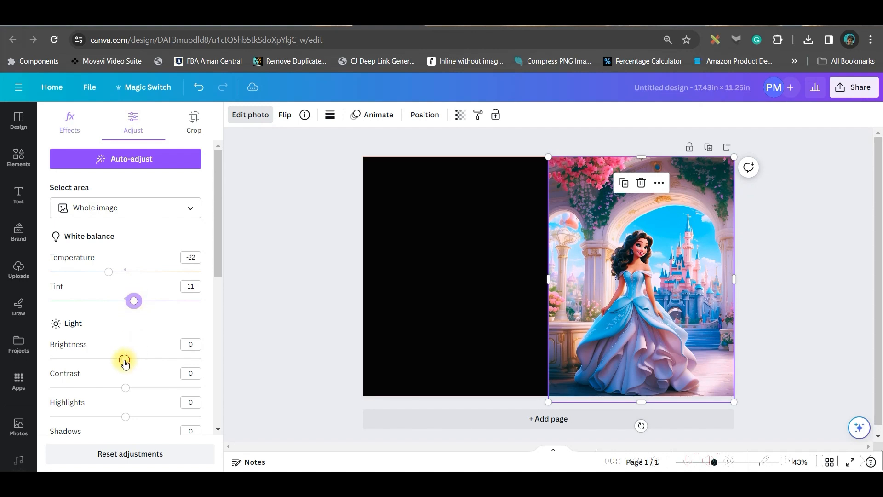
left_click(18, 269)
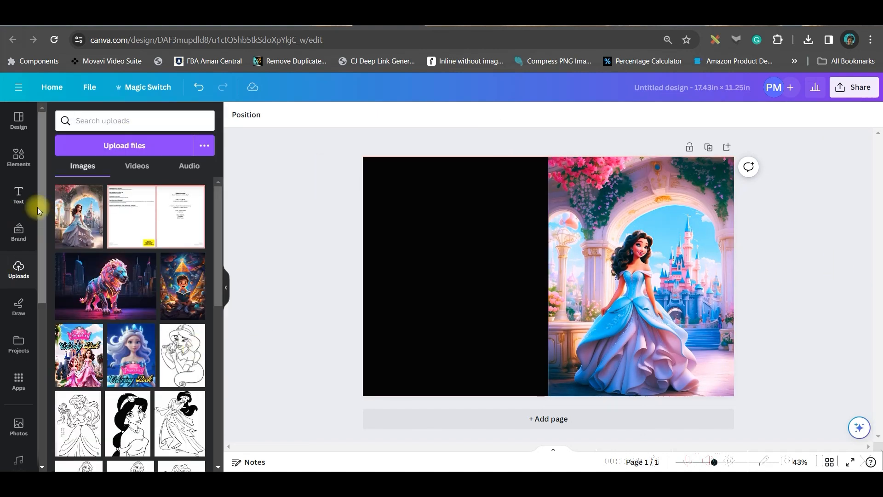
Add a heading text box onto the front cover and bring up its font choices.
left_click(18, 195)
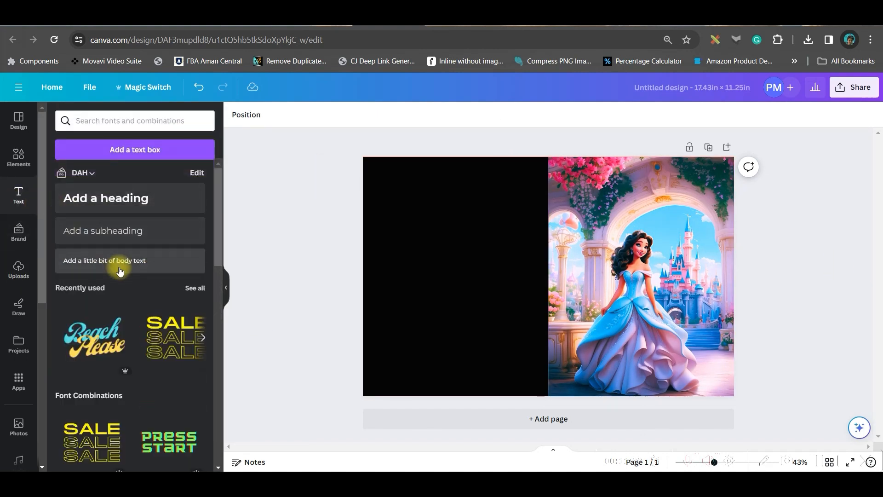
left_click(106, 198)
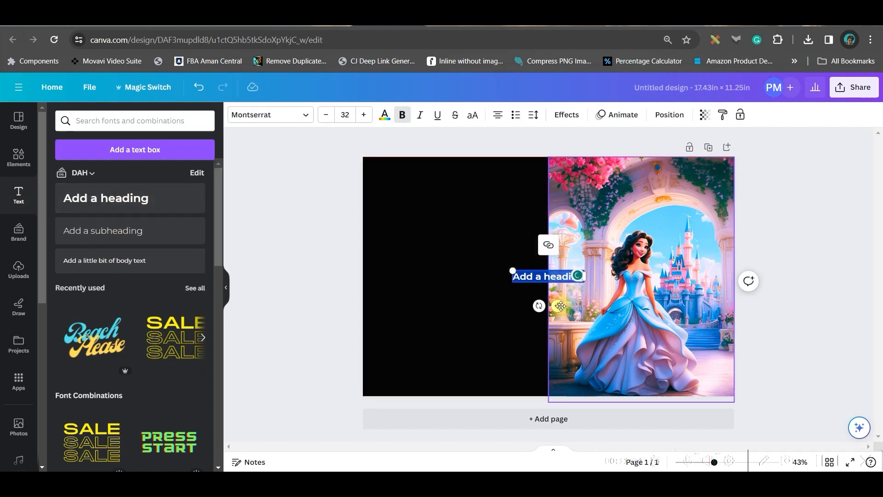
left_click(90, 287)
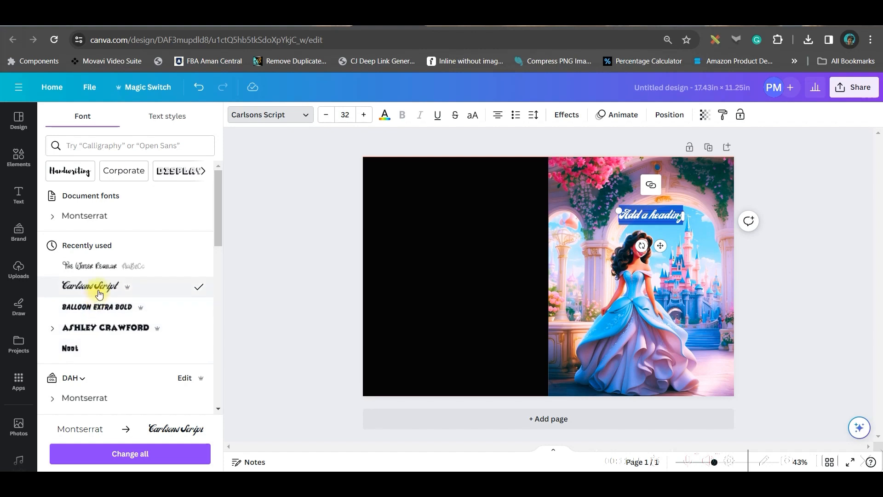
mouse_move(90, 286)
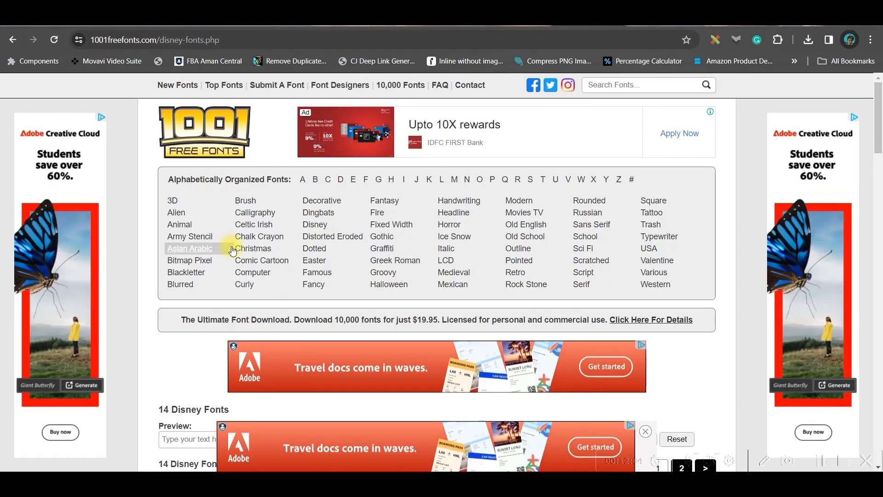
Browse down the 1001 Free Fonts Disney fonts page.
scroll("down", 3)
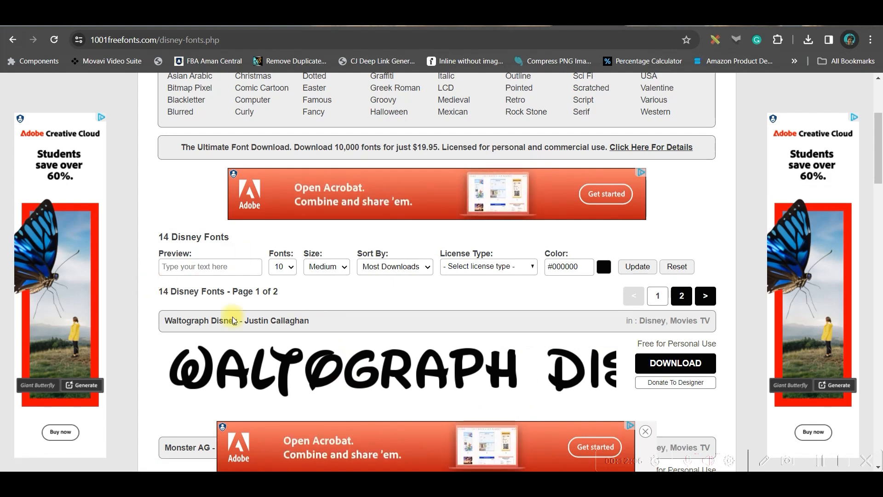
scroll("down", 3)
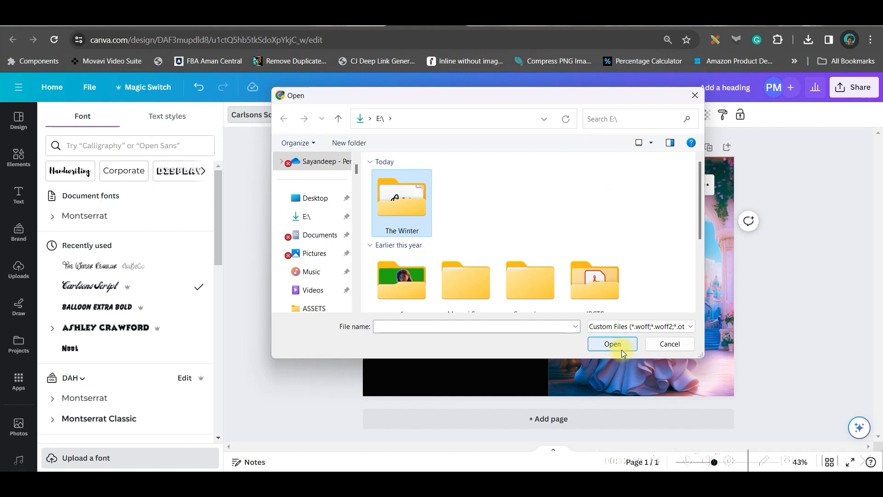
Dismiss the font upload and set the heading in the Carlsons Script font from Recently used.
left_click(669, 343)
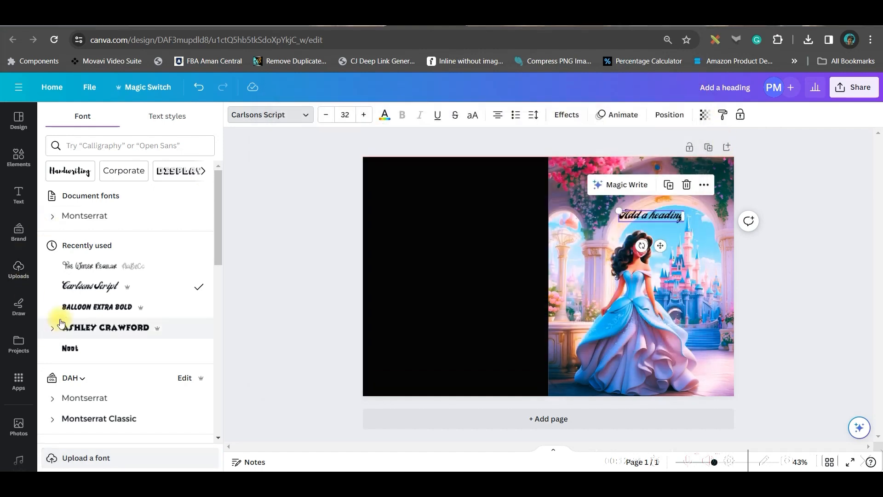
left_click(91, 265)
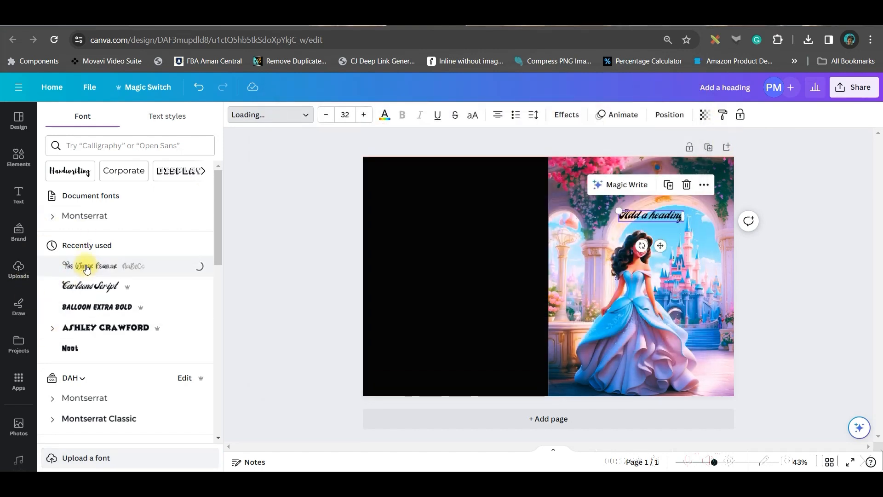
left_click(90, 265)
type("Coloring Book")
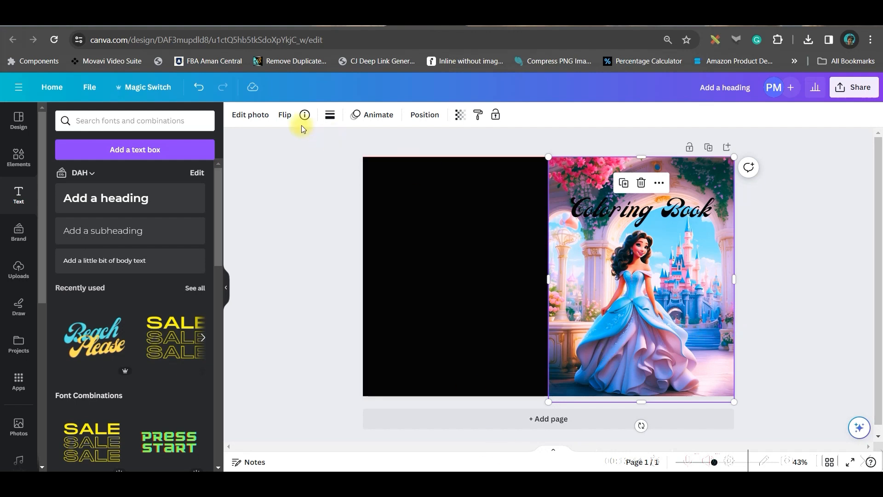
Explore photo editing options on the cover image, then reselect the Coloring Book heading.
left_click(250, 114)
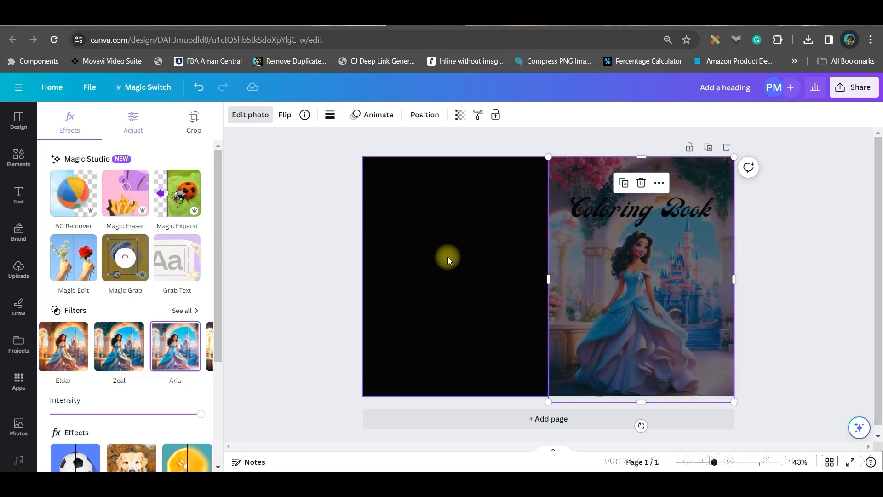
mouse_move(495, 269)
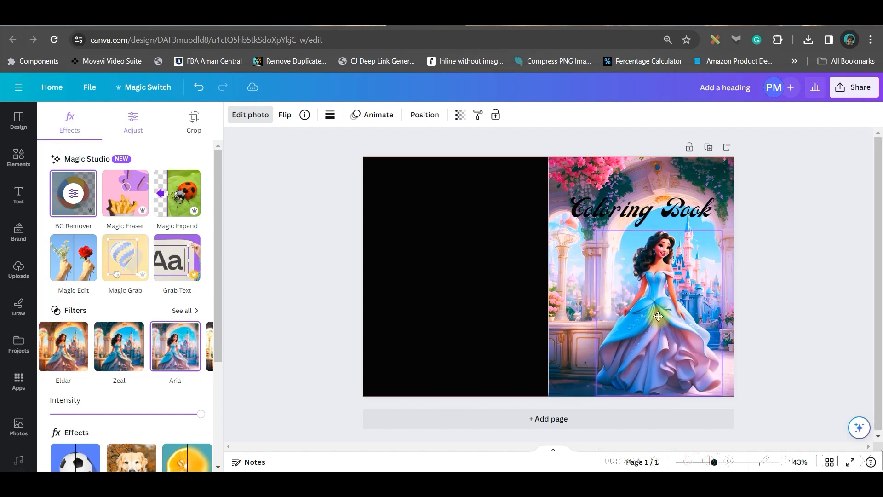
left_click(639, 209)
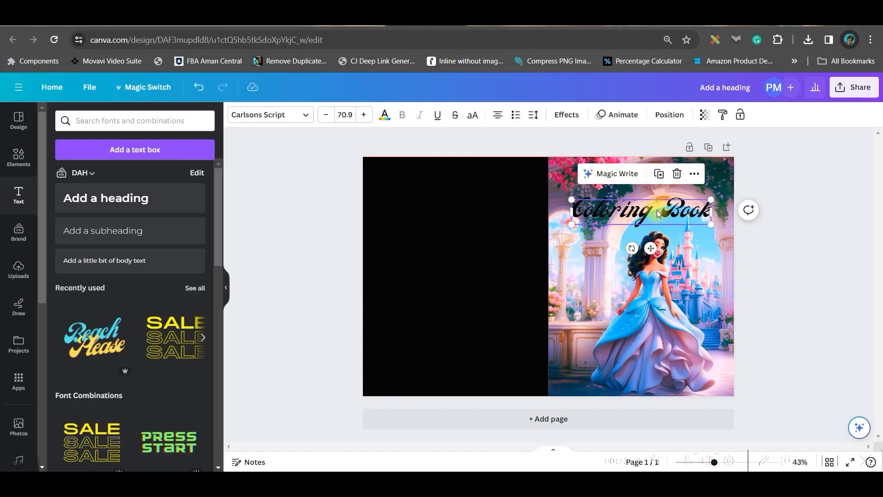
Colour the Coloring Book heading light blue (#37CDFF).
left_click(384, 119)
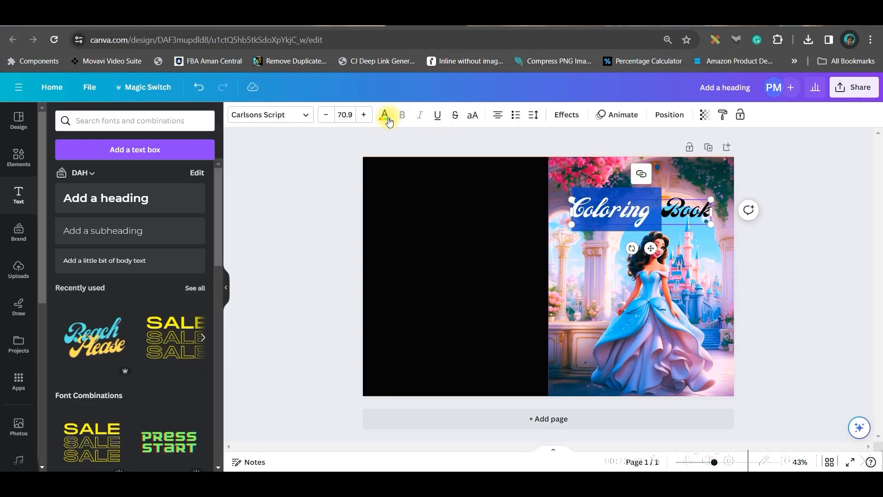
left_click(386, 115)
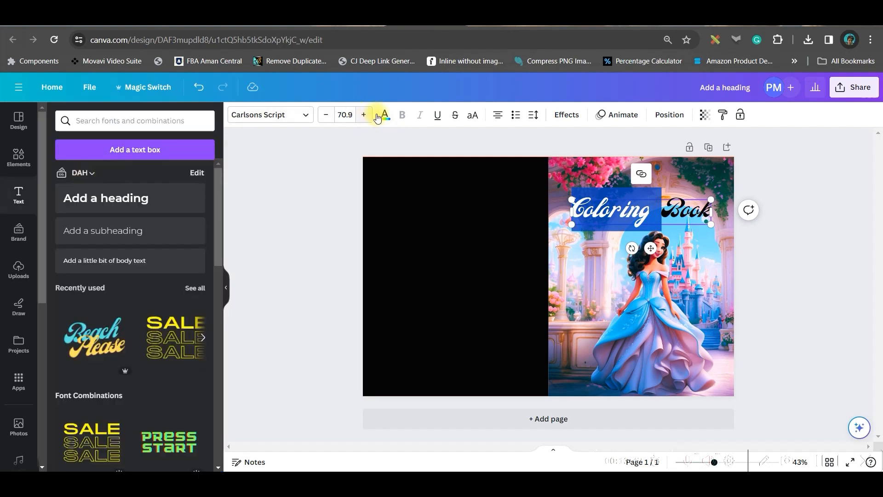
left_click(383, 115)
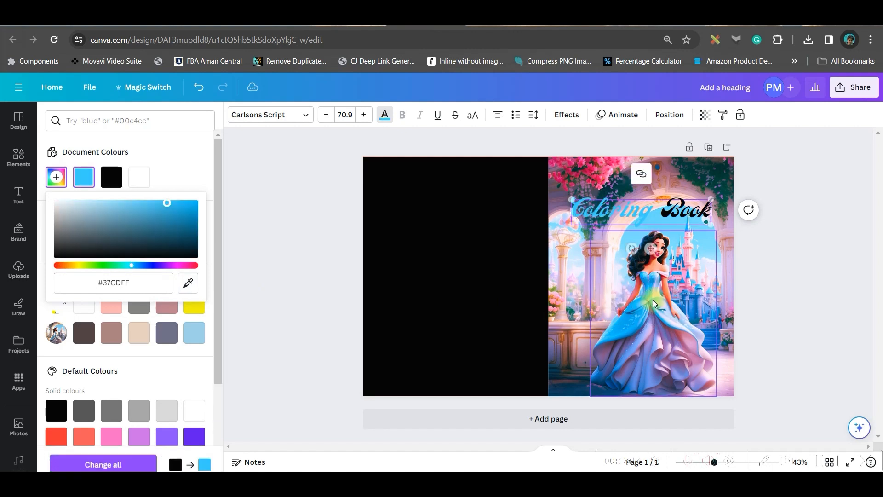
Give the heading a black Outline effect with increased thickness.
left_click(112, 177)
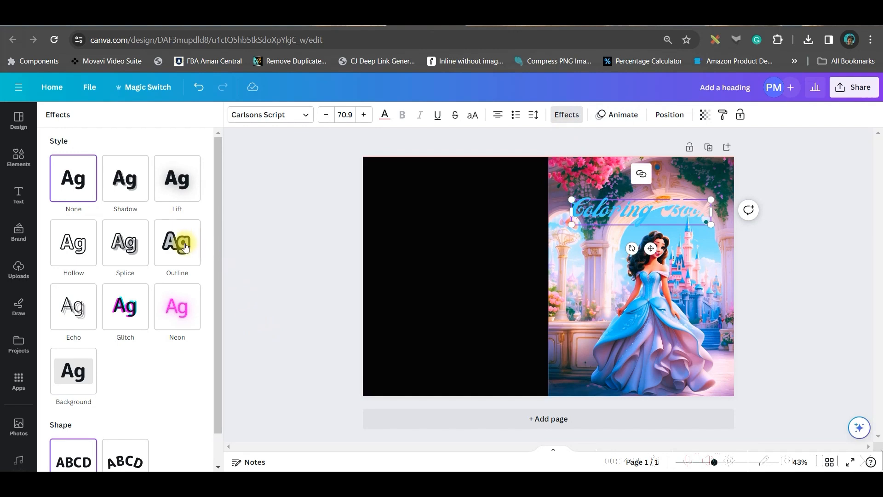
left_click(177, 243)
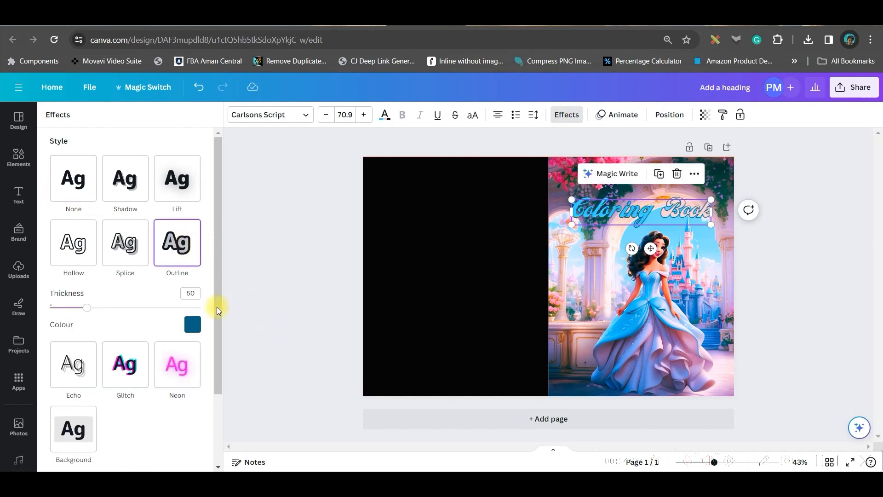
left_click(192, 324)
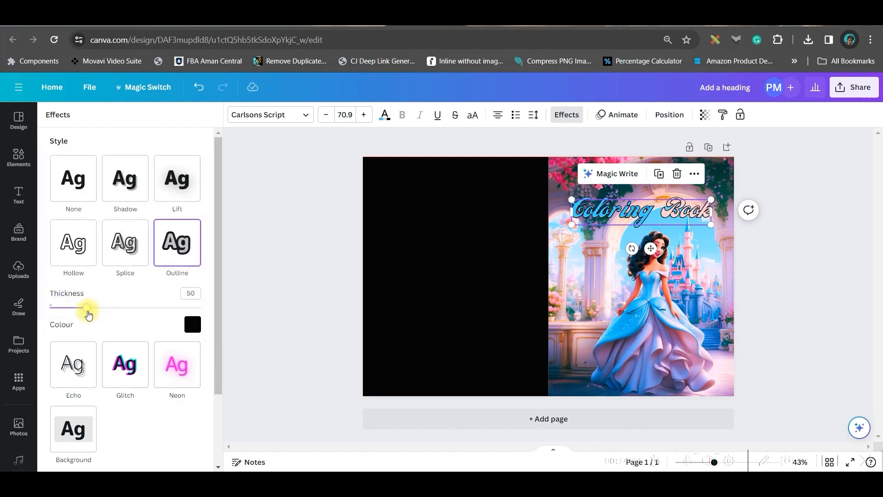
left_click_drag(89, 307, 146, 307)
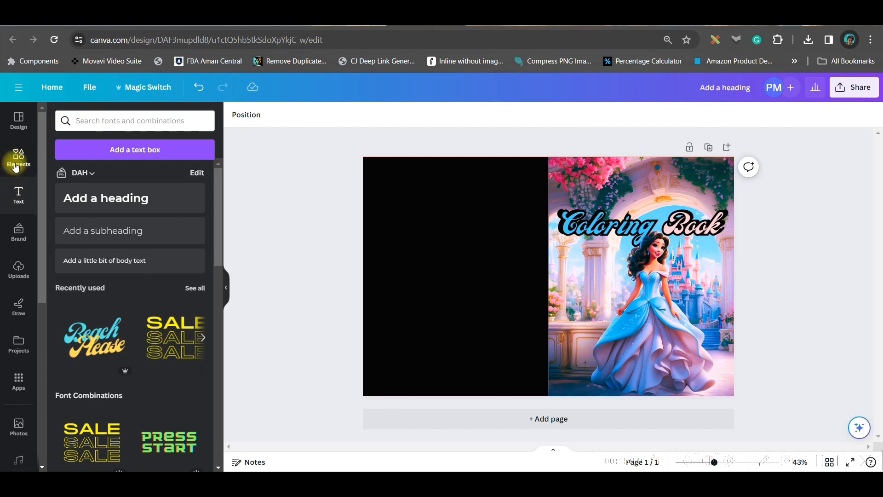
Place the uploaded Disney Princesses logo, shrunk, above the Coloring Book title.
left_click(18, 269)
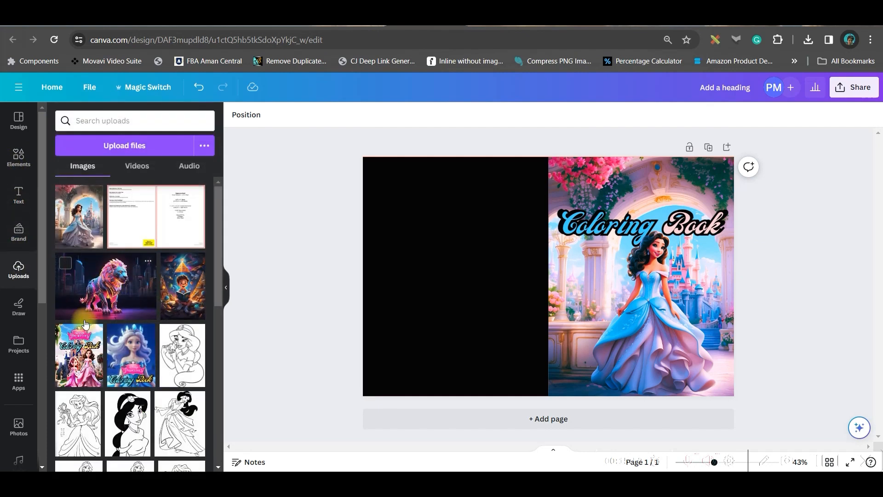
scroll("down", 3)
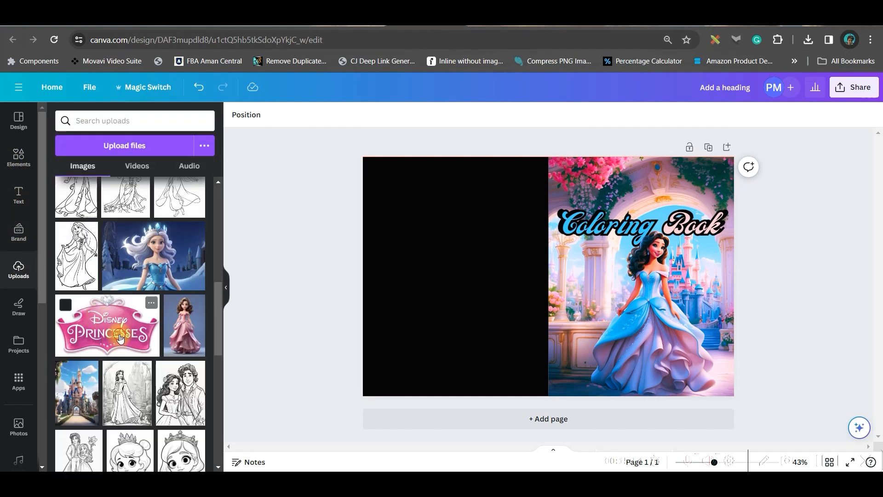
left_click(107, 325)
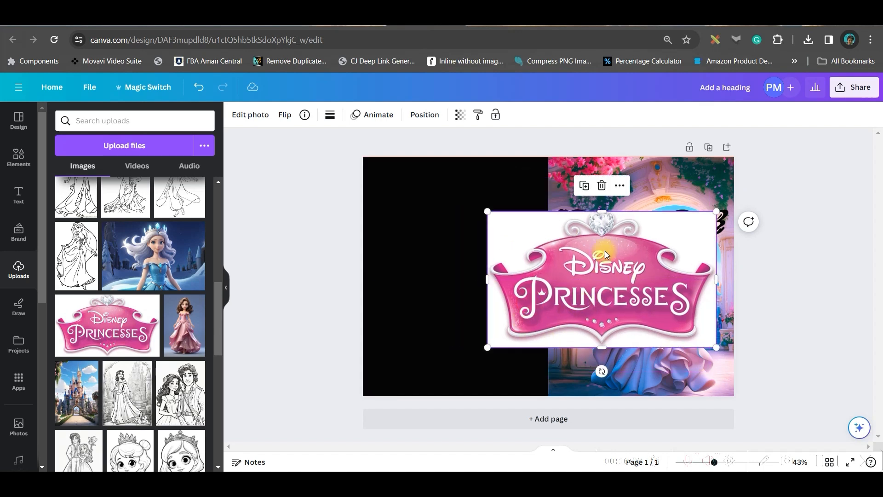
left_click(250, 115)
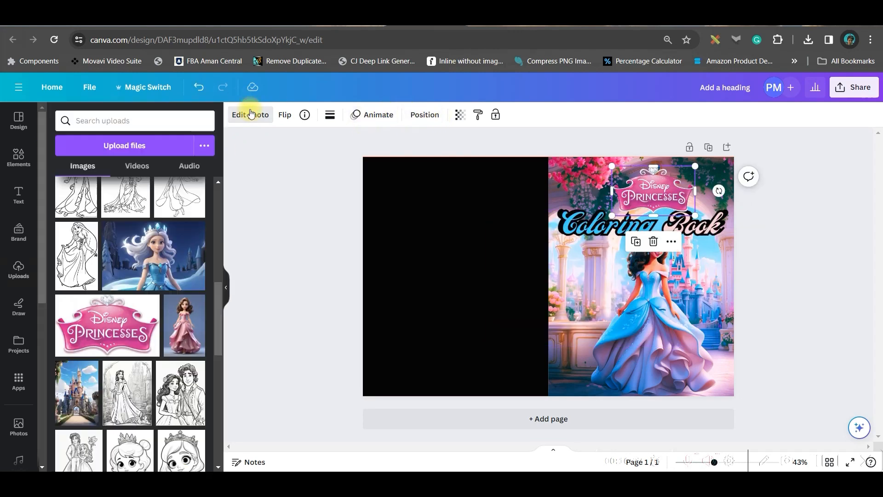
Give the logo a glow shadow and group it with the title.
left_click(251, 114)
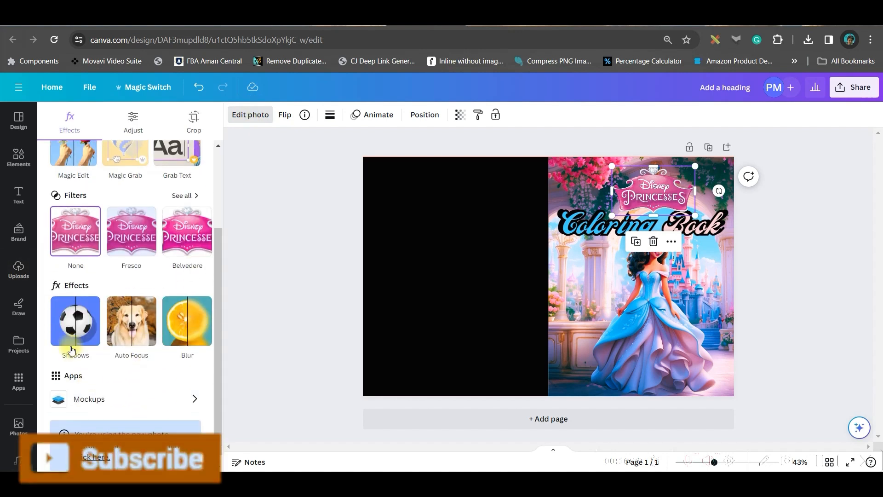
left_click(75, 321)
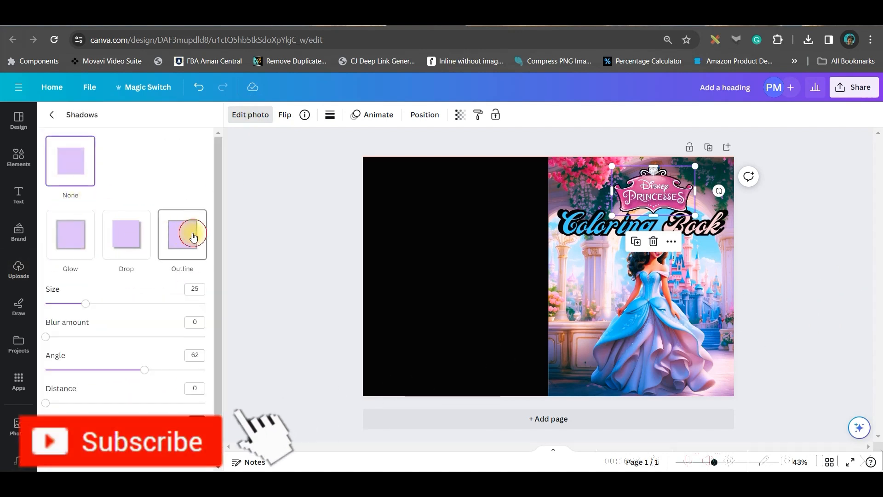
left_click(70, 235)
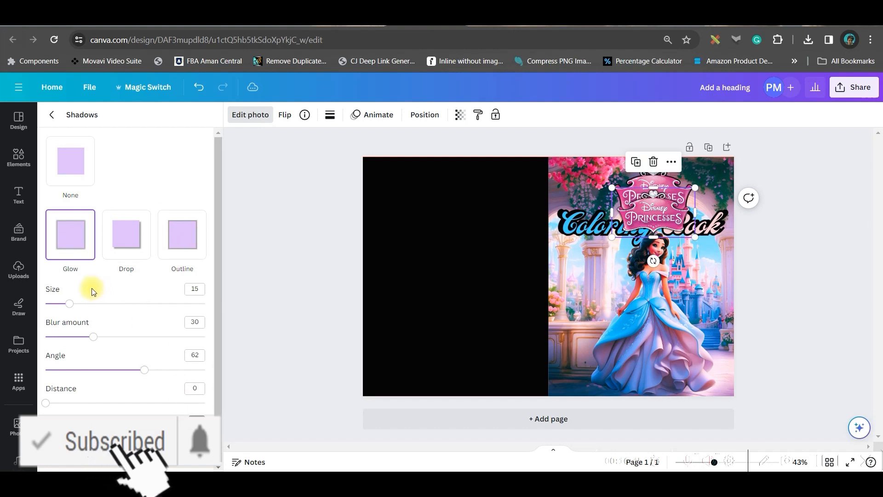
left_click(18, 269)
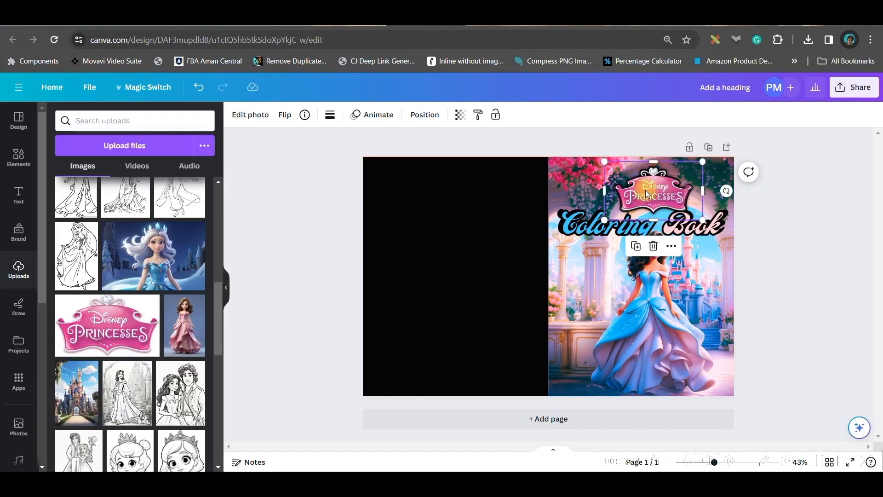
left_click(424, 114)
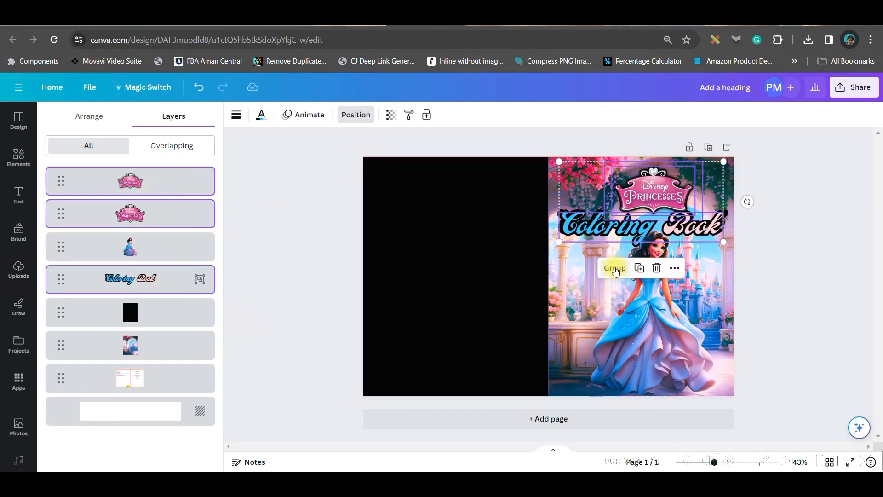
left_click(18, 268)
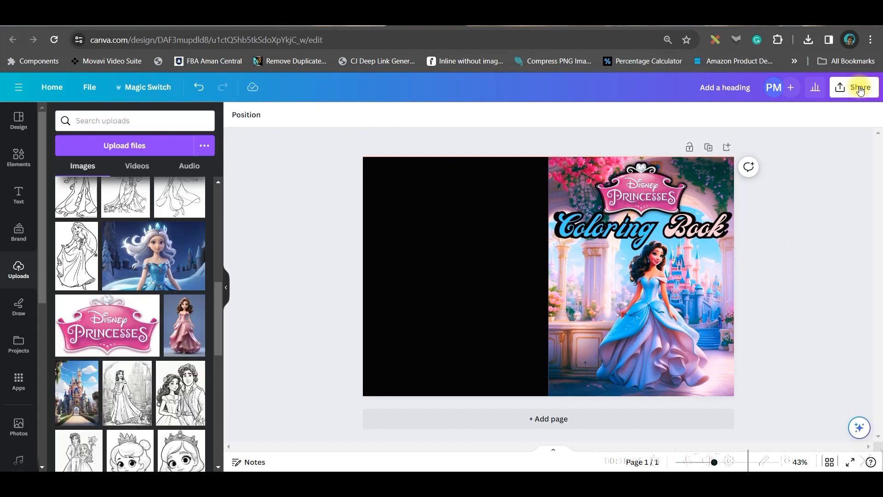
Download the cover as a flattened PDF Print file via Share.
left_click(859, 87)
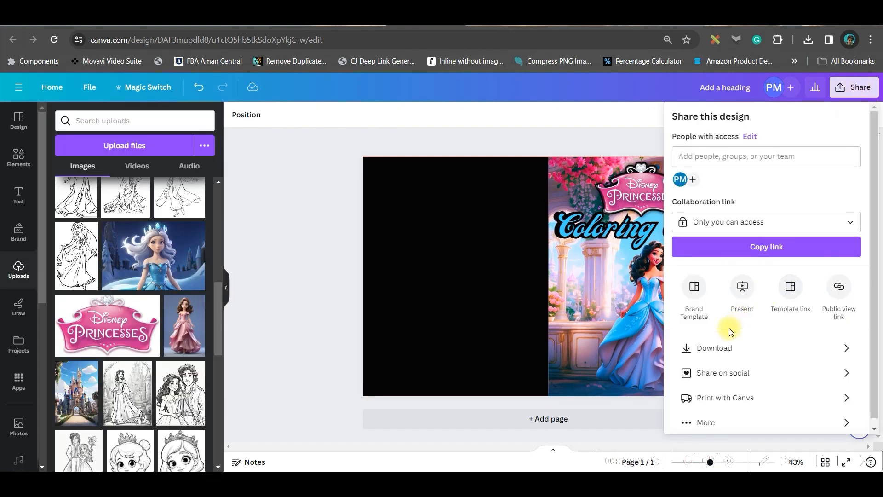
left_click(713, 348)
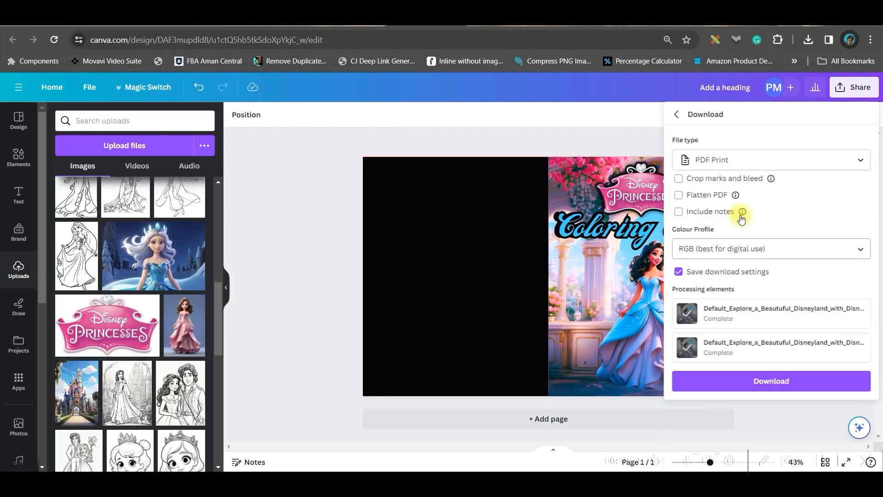
left_click(678, 195)
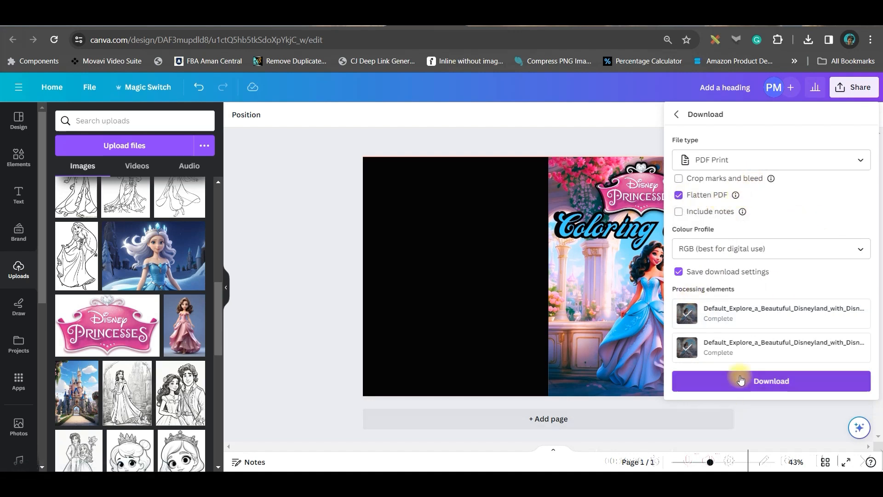
left_click(770, 380)
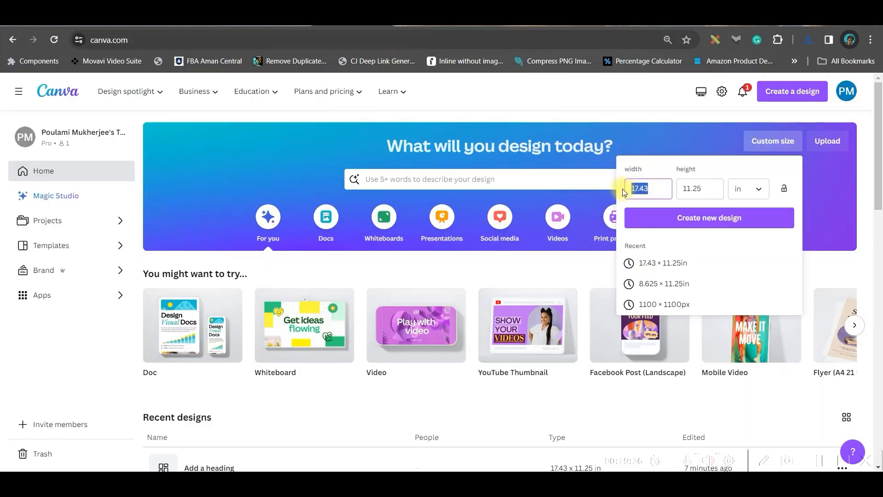
Create a new custom-size 8.625 × 11.25 in design for the interior.
type("8.625")
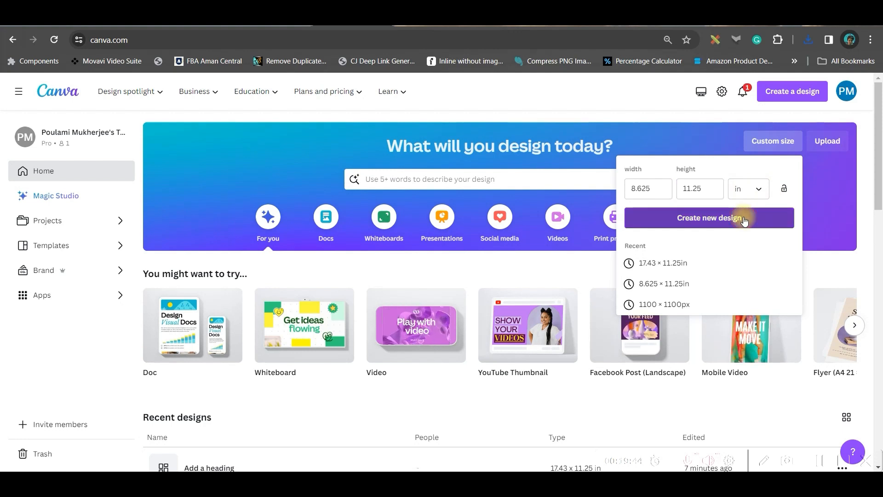
left_click(708, 217)
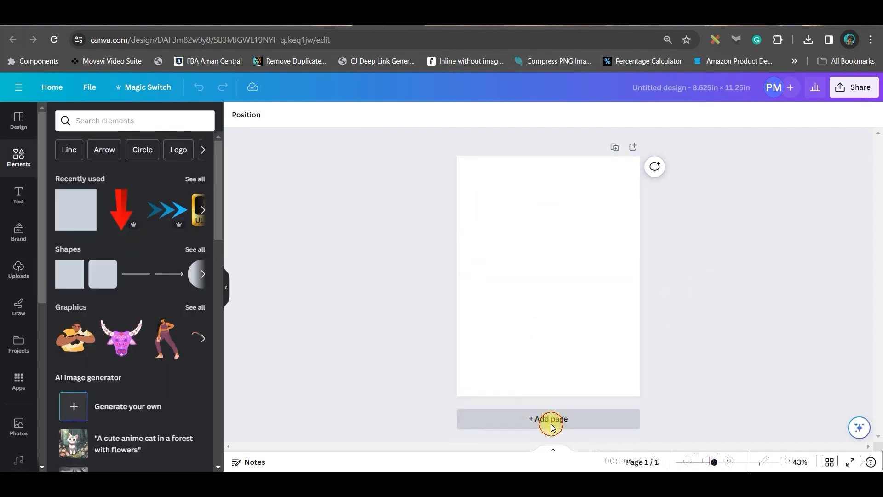
Add a second page and fill it with the prince-and-princess coloring image stretched to the page.
left_click(546, 419)
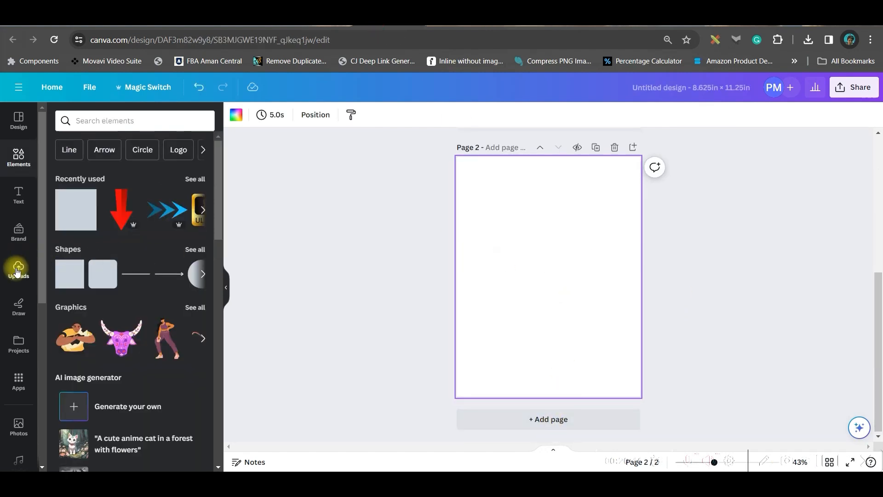
left_click(18, 270)
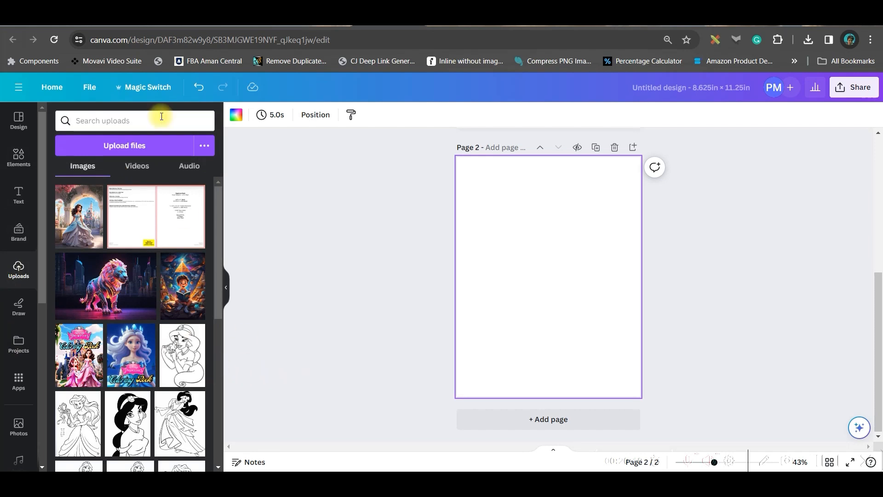
left_click(123, 145)
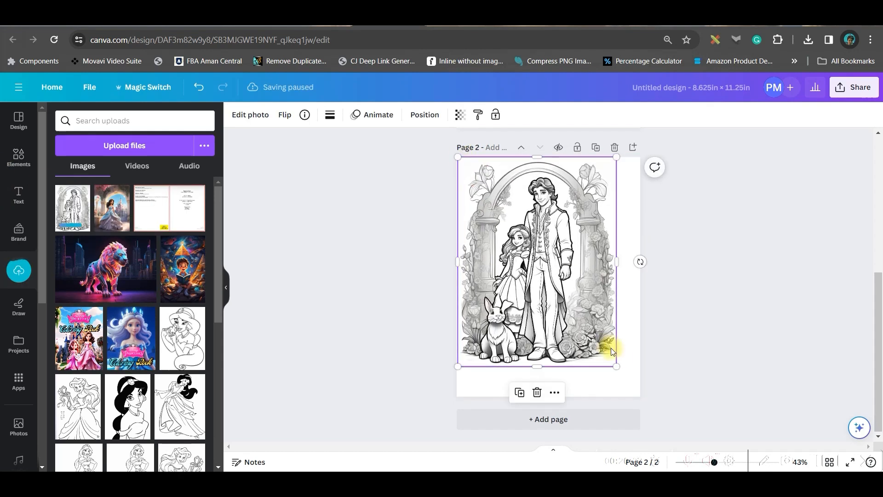
left_click_drag(617, 366, 636, 395)
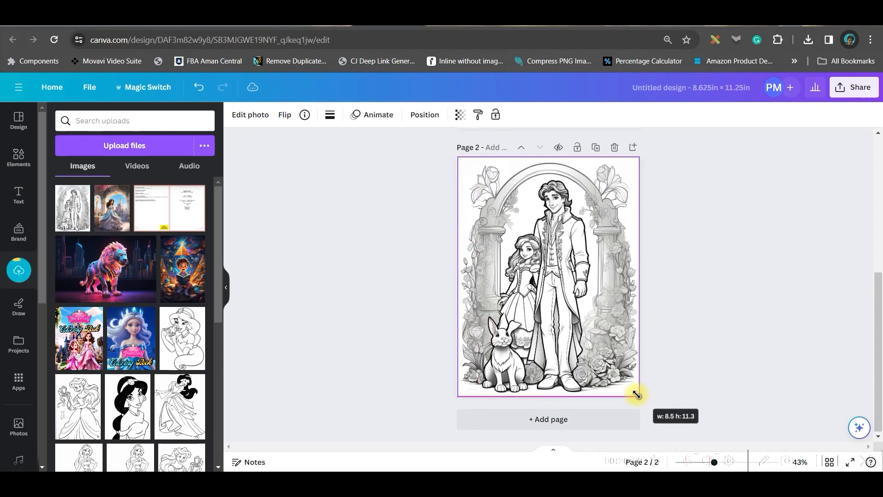
left_click(249, 115)
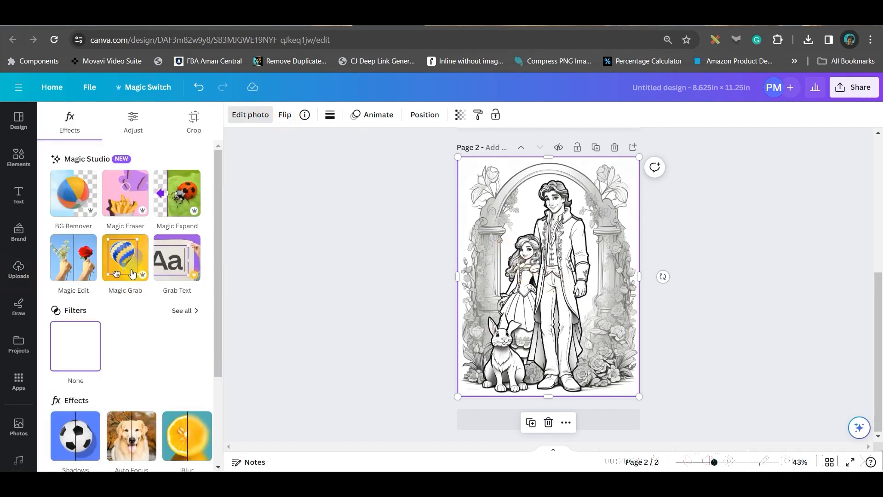
Apply the Noir mono filter to the page 2 coloring image, then start adding coloring pages 3–6.
left_click(181, 310)
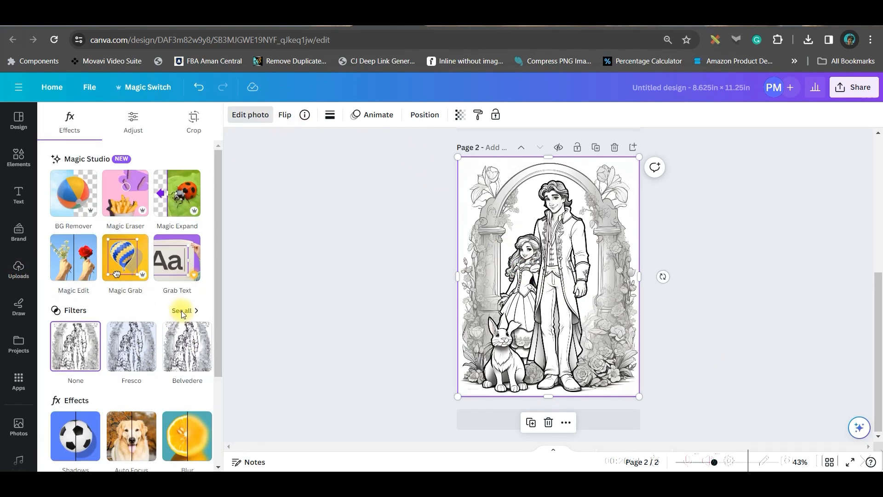
left_click(181, 310)
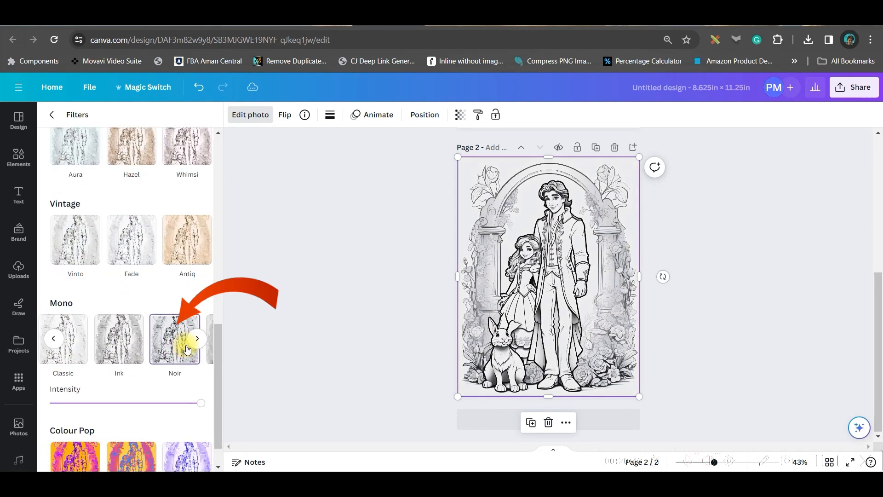
left_click(175, 338)
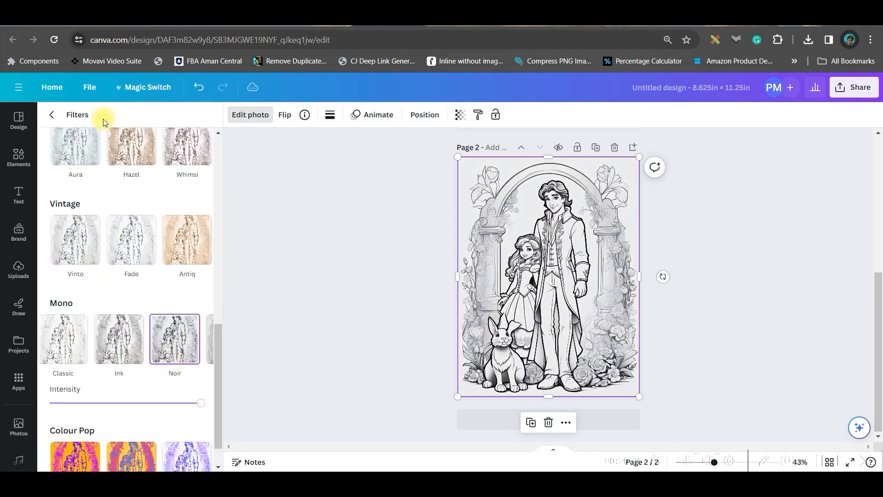
left_click(52, 115)
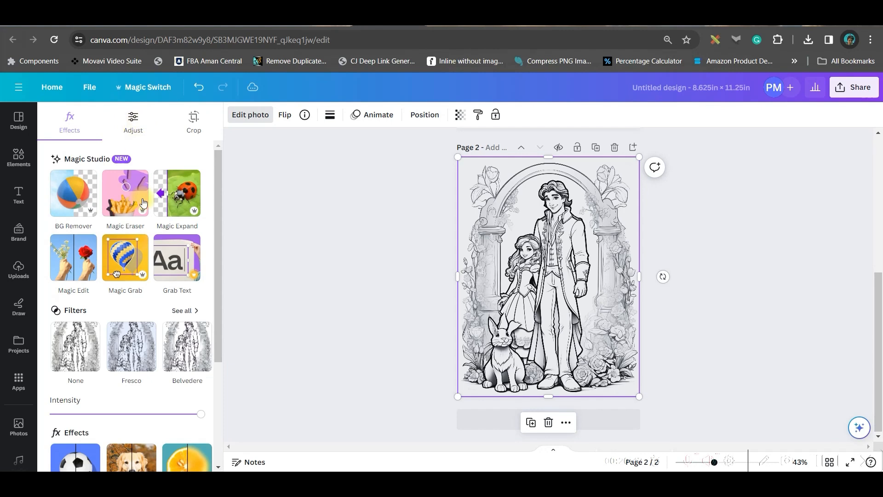
left_click(133, 121)
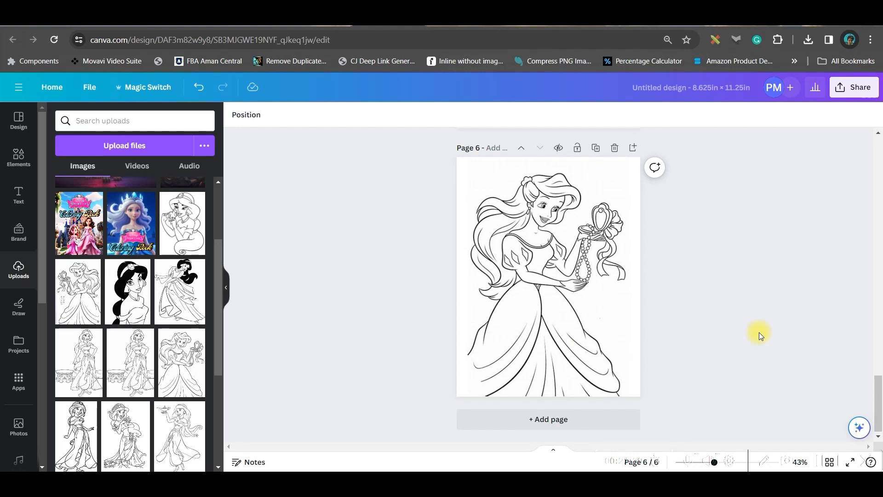
Download all six interior pages as a flattened PDF Print file via Share > Download.
left_click(855, 87)
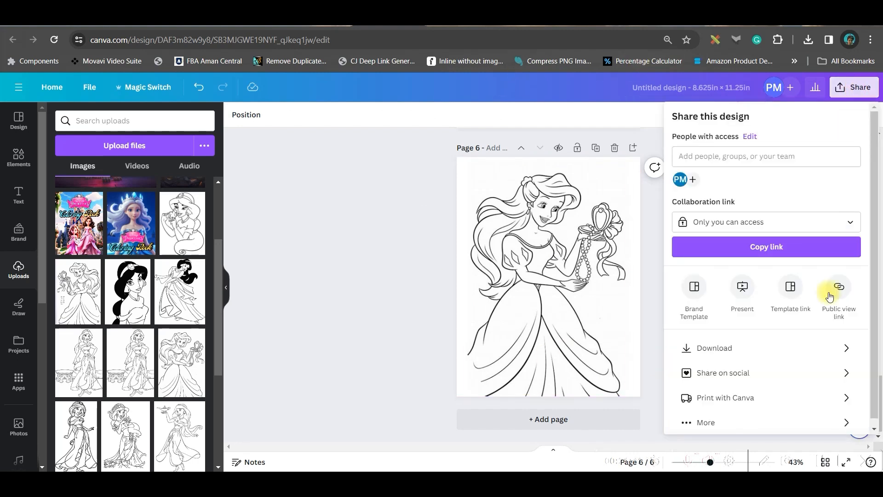
left_click(714, 348)
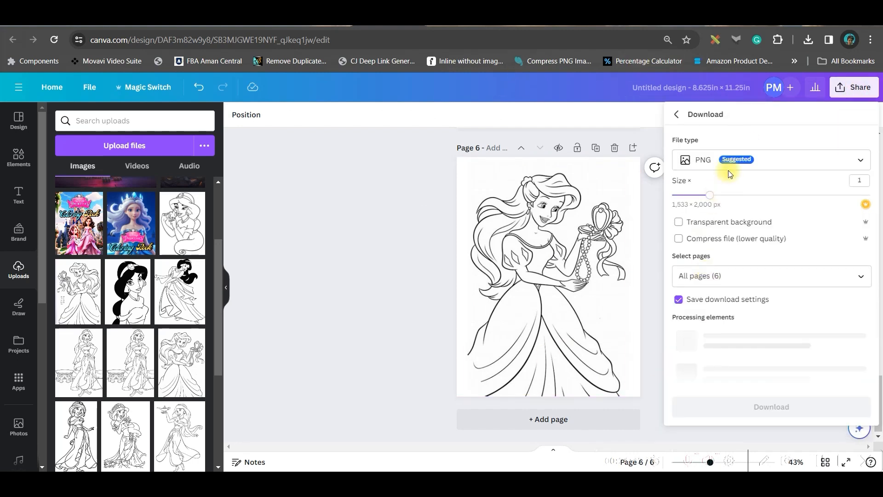
left_click(769, 159)
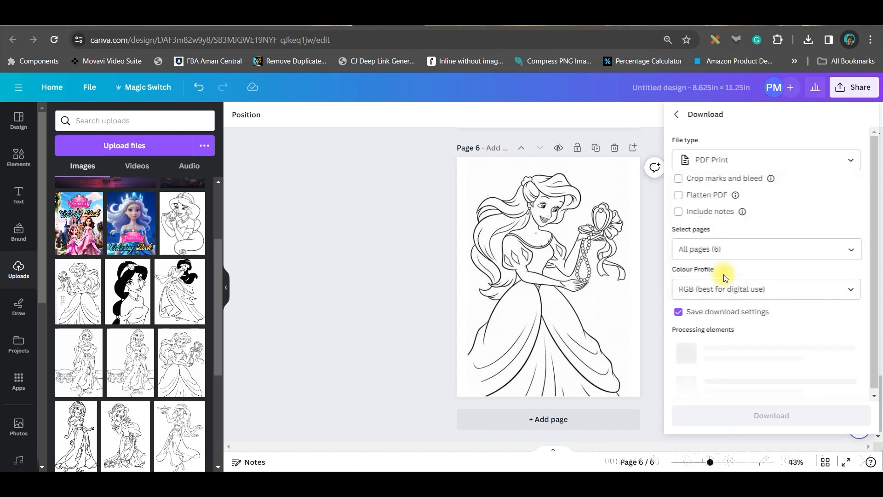
left_click(678, 195)
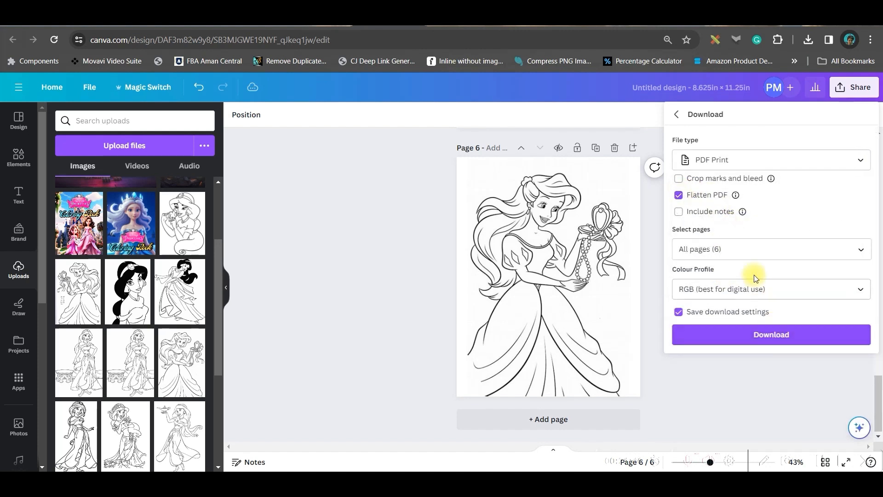
left_click(770, 249)
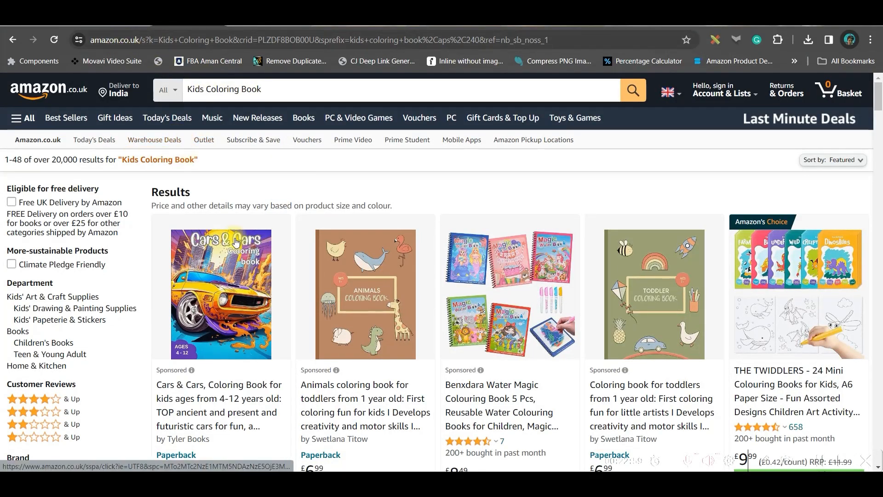
Browse Amazon.co.uk 'Kids Coloring Book' results, checking a Sponsored listing's info popup along the way.
scroll("down", 3)
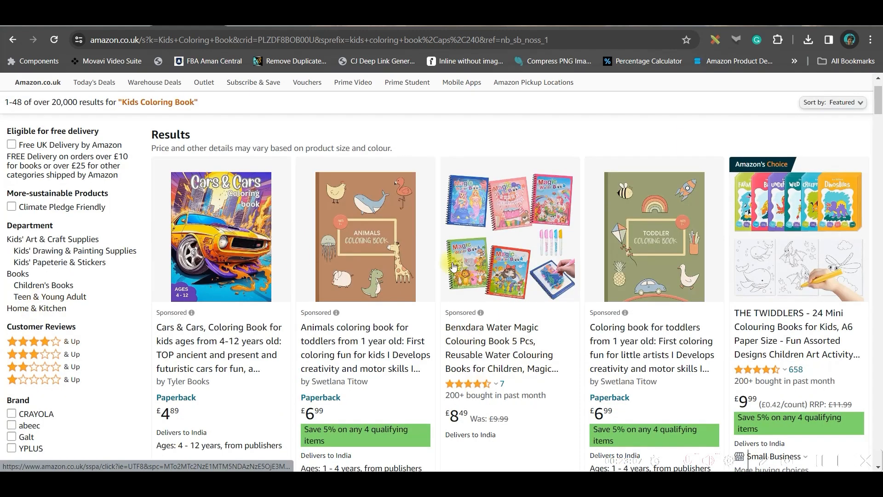
left_click(194, 312)
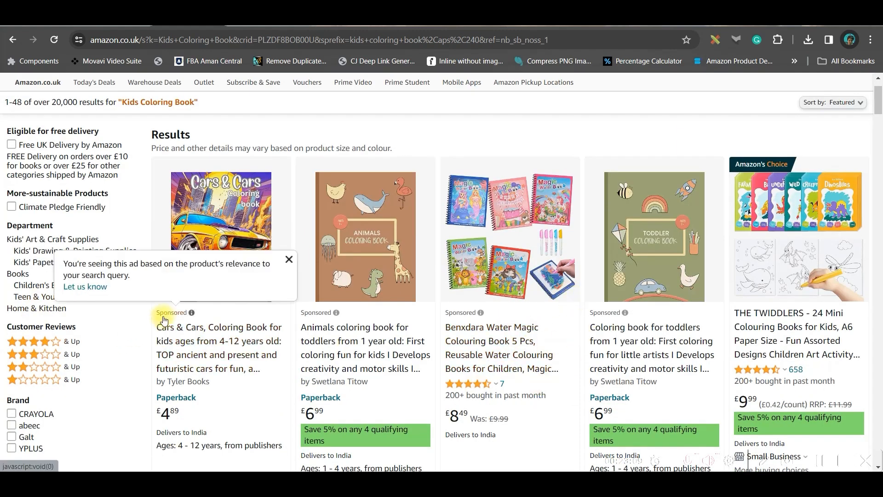
left_click(288, 259)
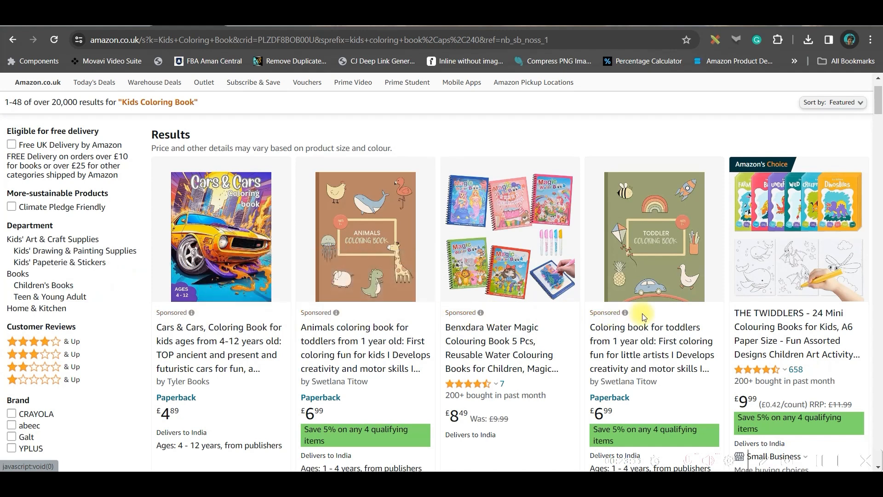
scroll("down", 3)
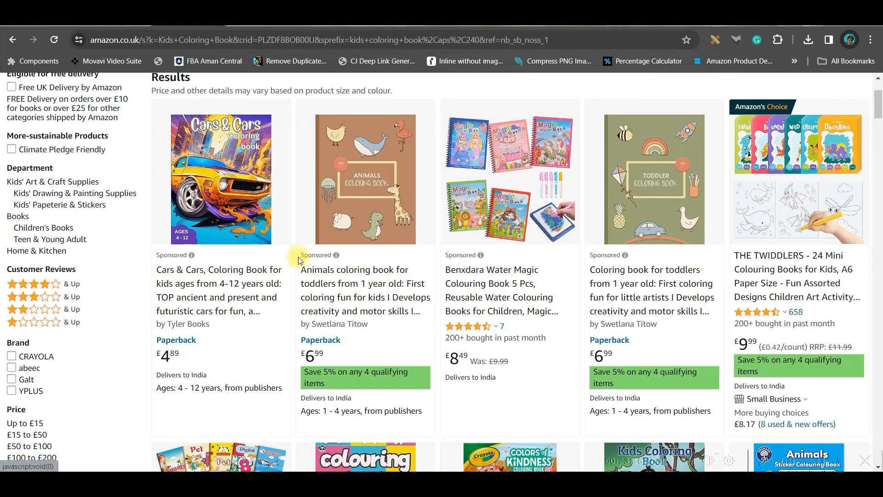
scroll("down", 3)
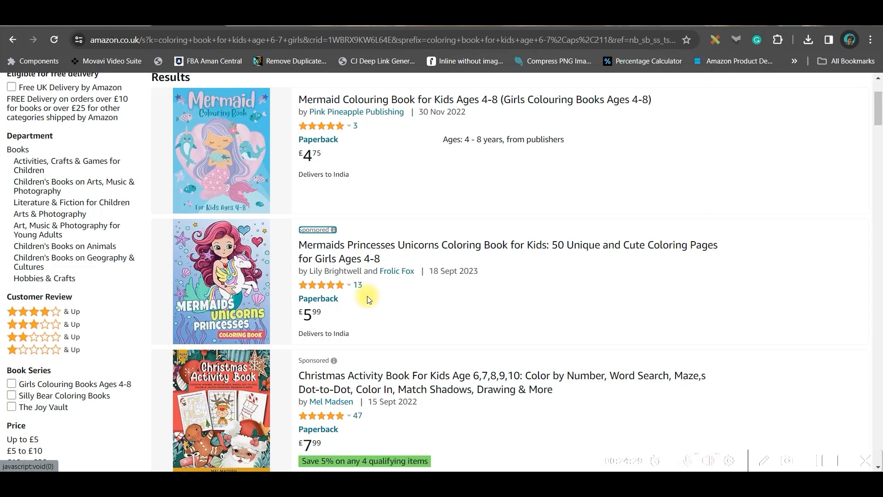
mouse_move(233, 90)
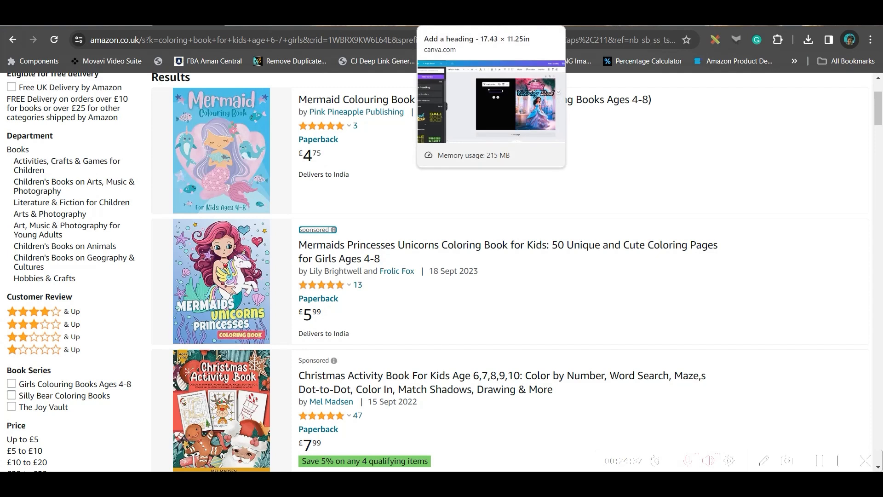
scroll("down", 3)
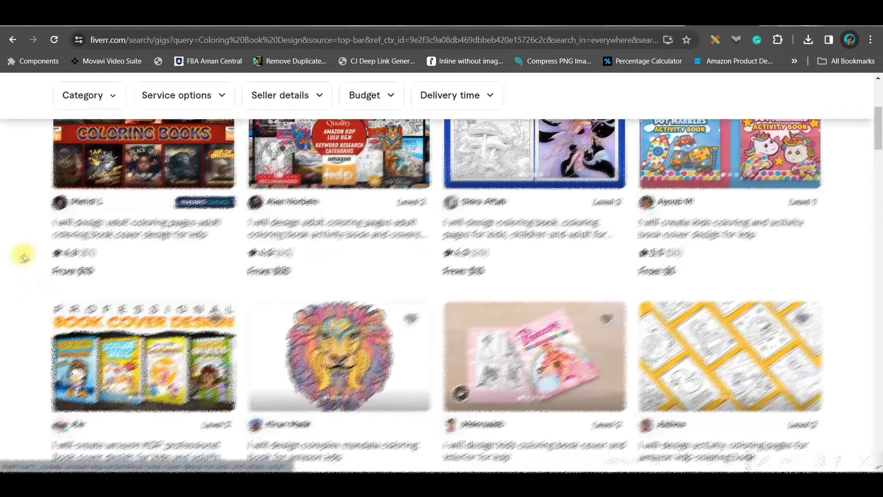
Open a Fiverr coloring book design gig and compare its $10 Basic, $22.50 Standard and $36 Premium packages.
scroll("down", 3)
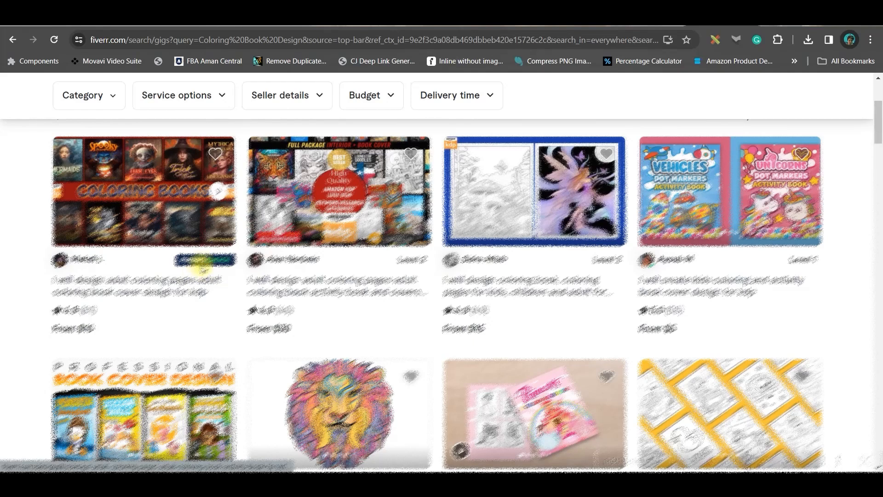
left_click(144, 190)
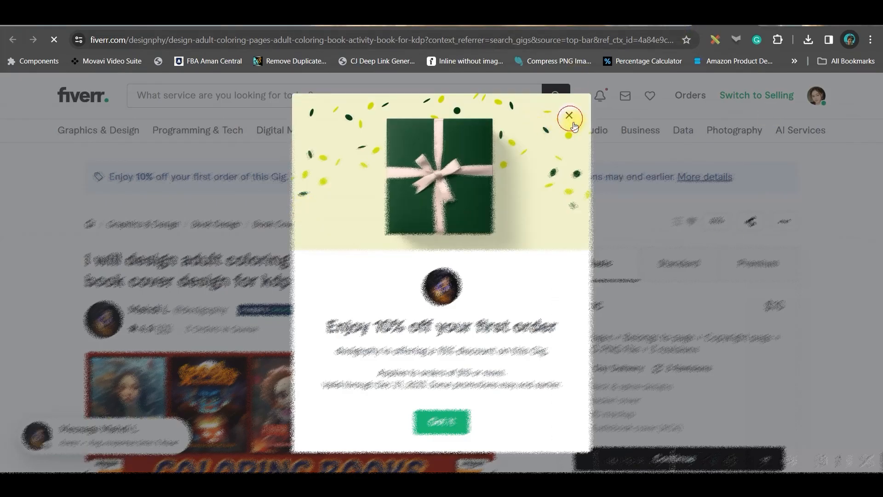
left_click(568, 116)
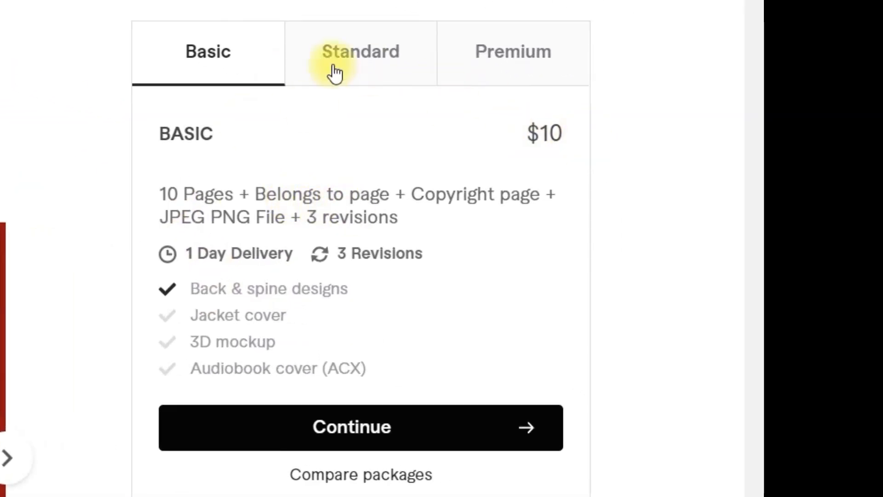
left_click(360, 52)
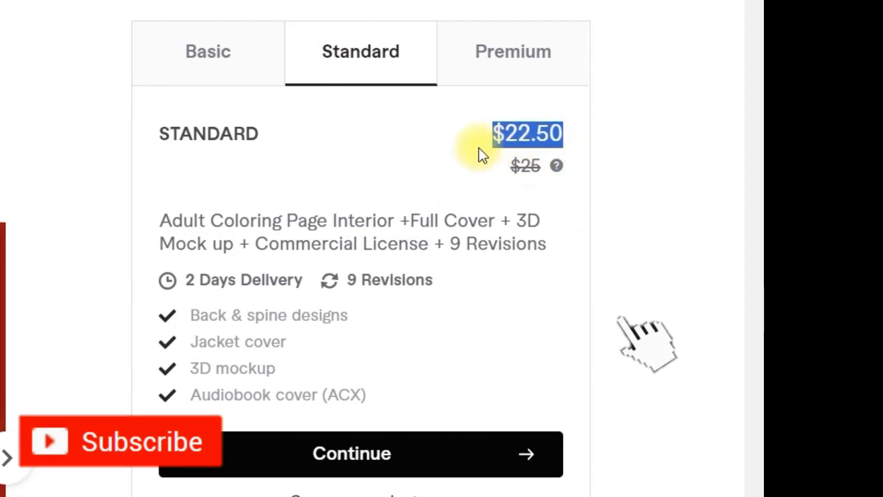
left_click(512, 51)
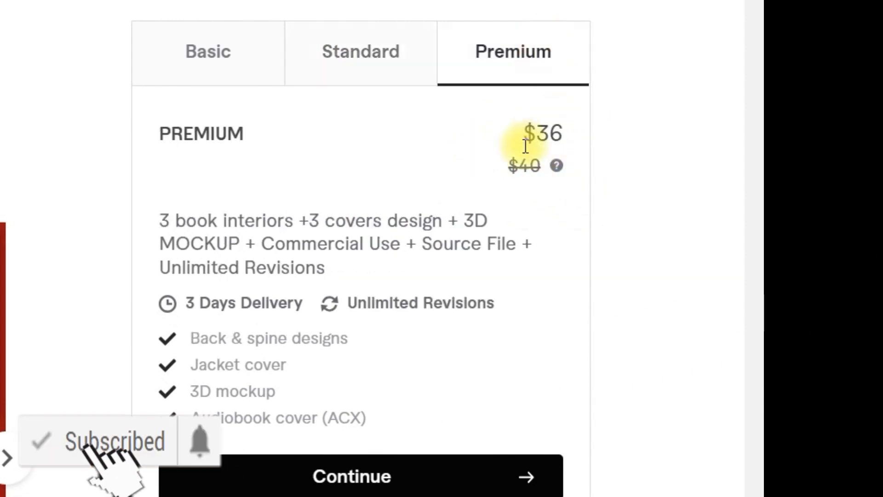